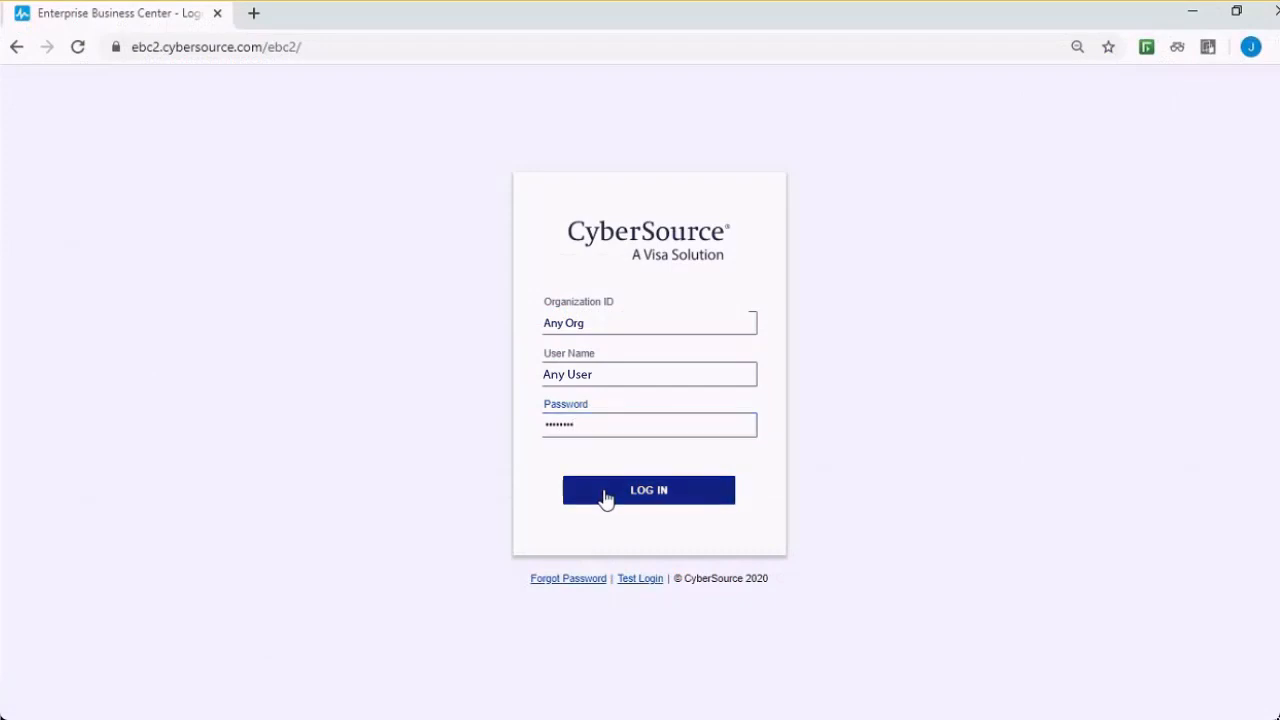
Step: Submit the filled-in Organization ID, user name and password to log in
left_click(648, 490)
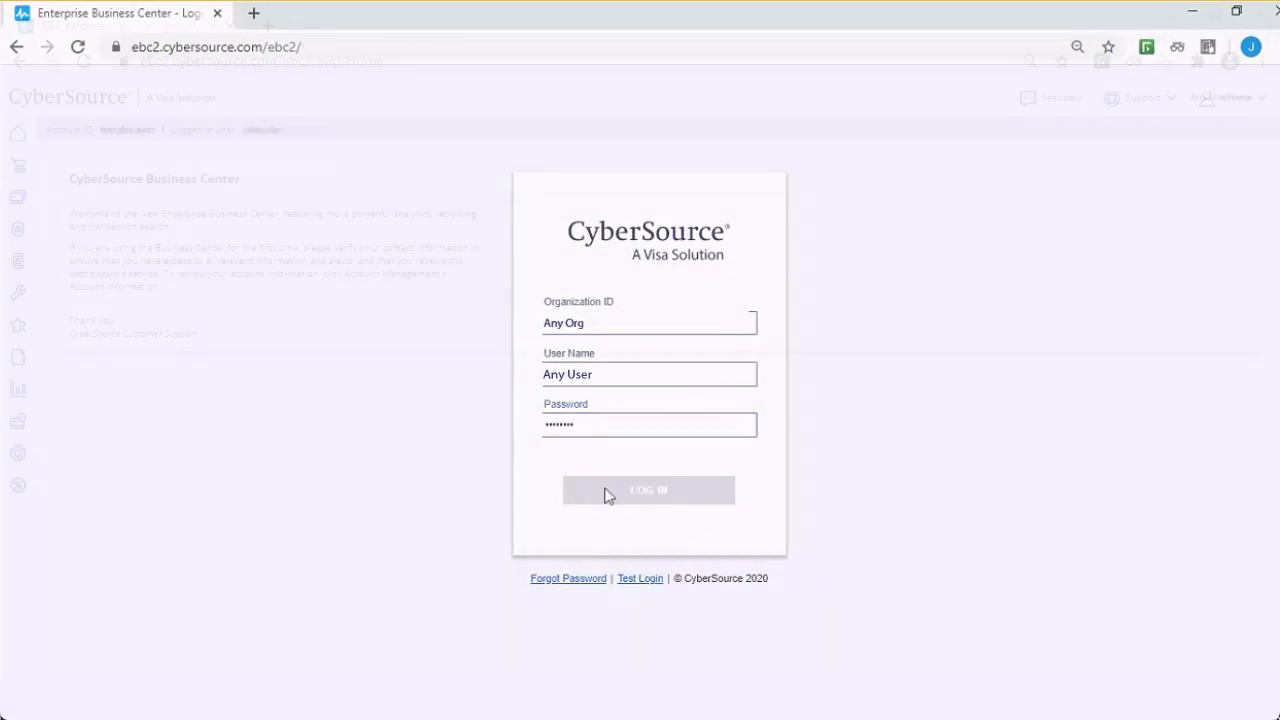
left_click(648, 490)
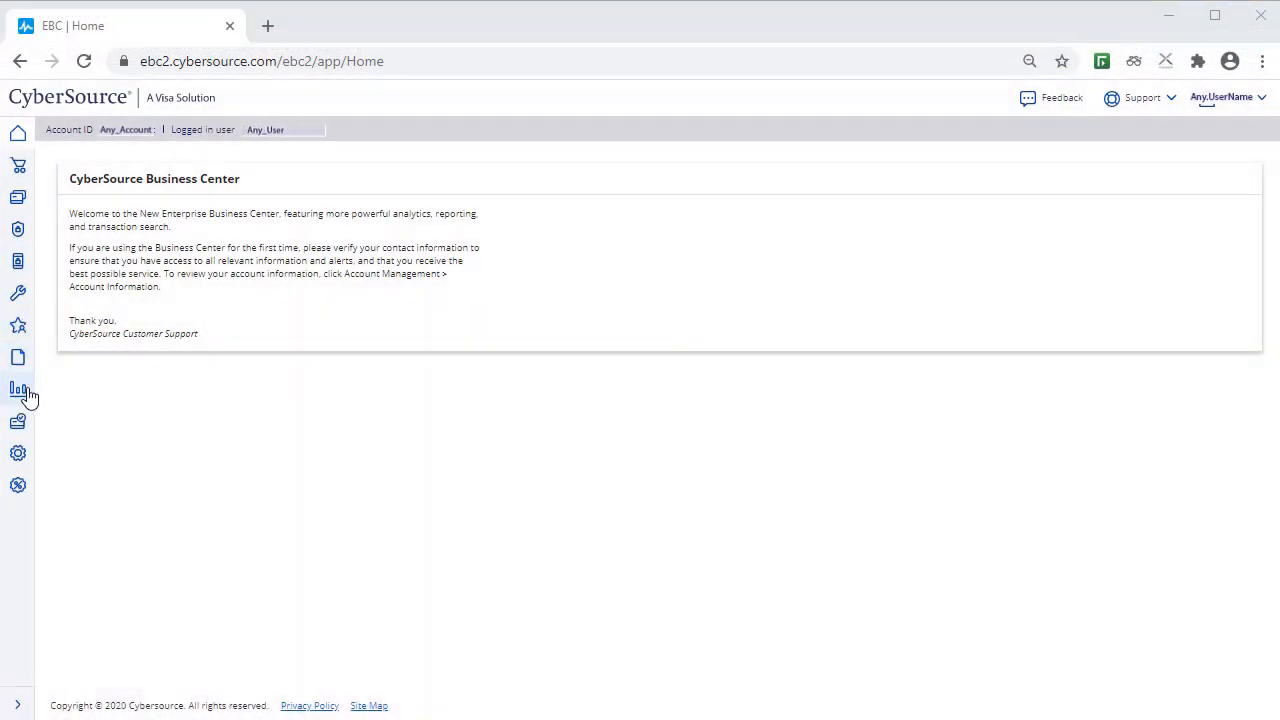
Step: Open Analytics > Historical > BIN from the expanded left navigation
left_click(18, 389)
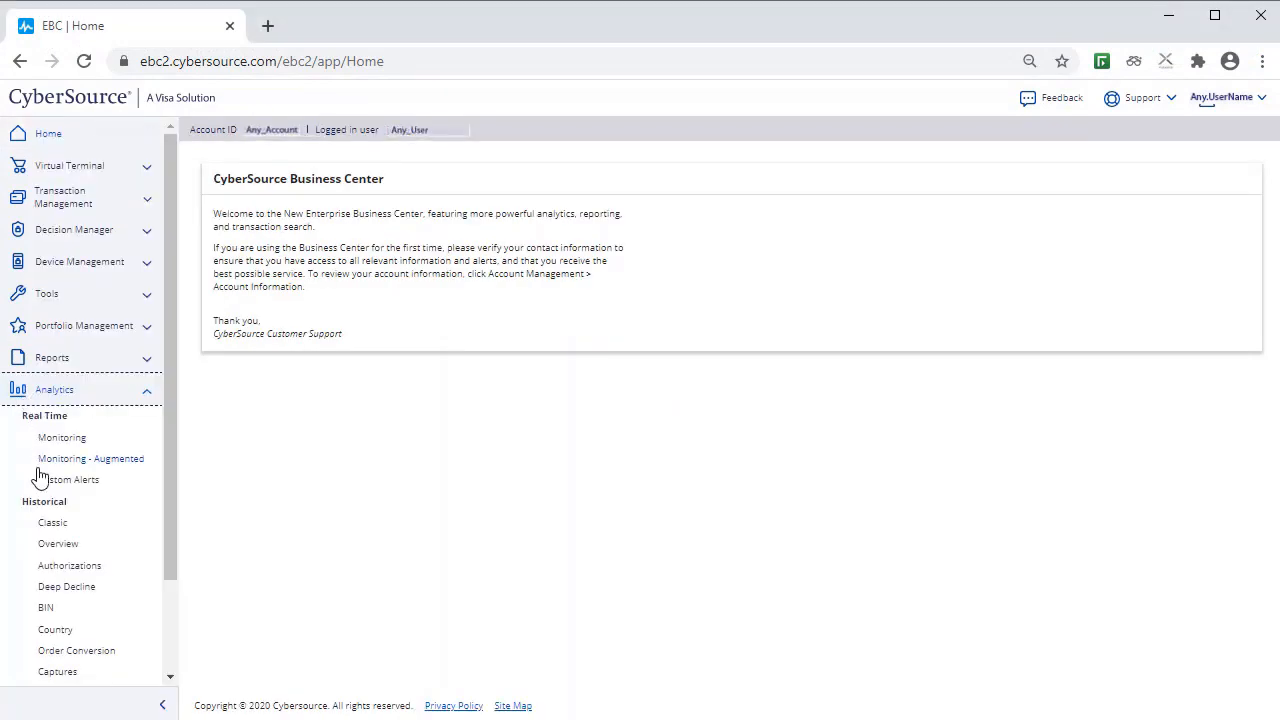
mouse_move(50, 610)
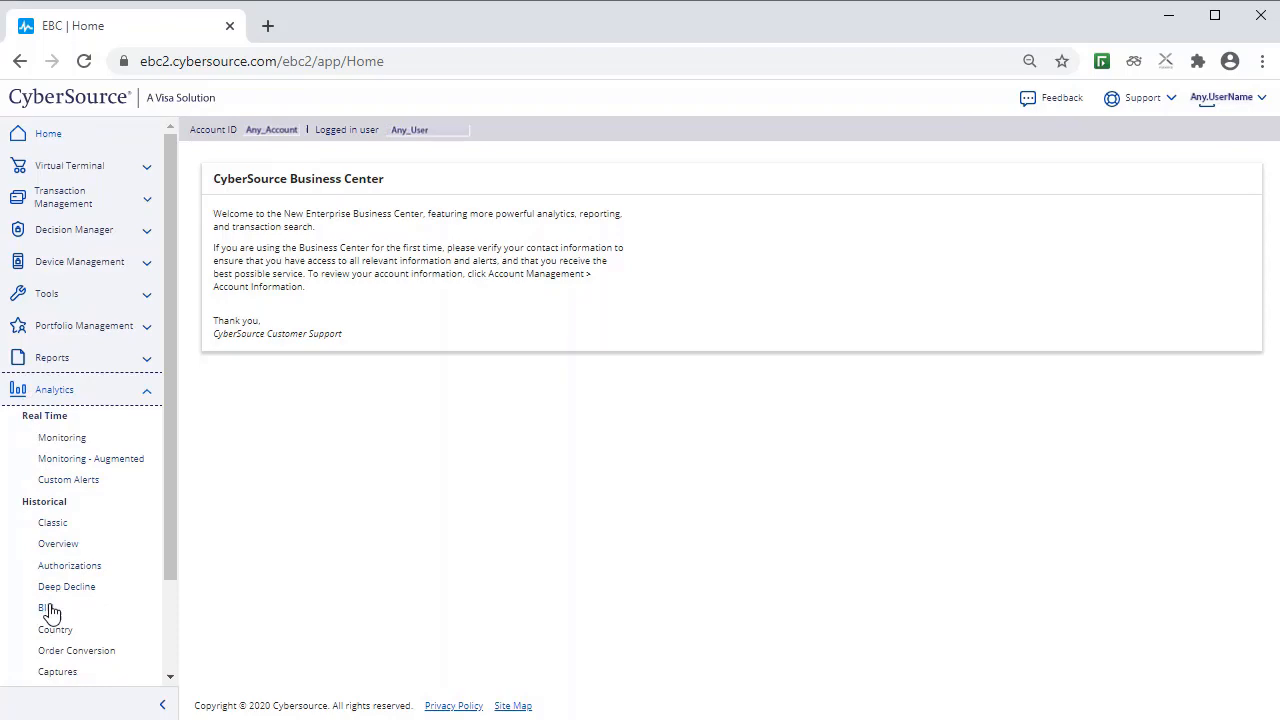
left_click(42, 608)
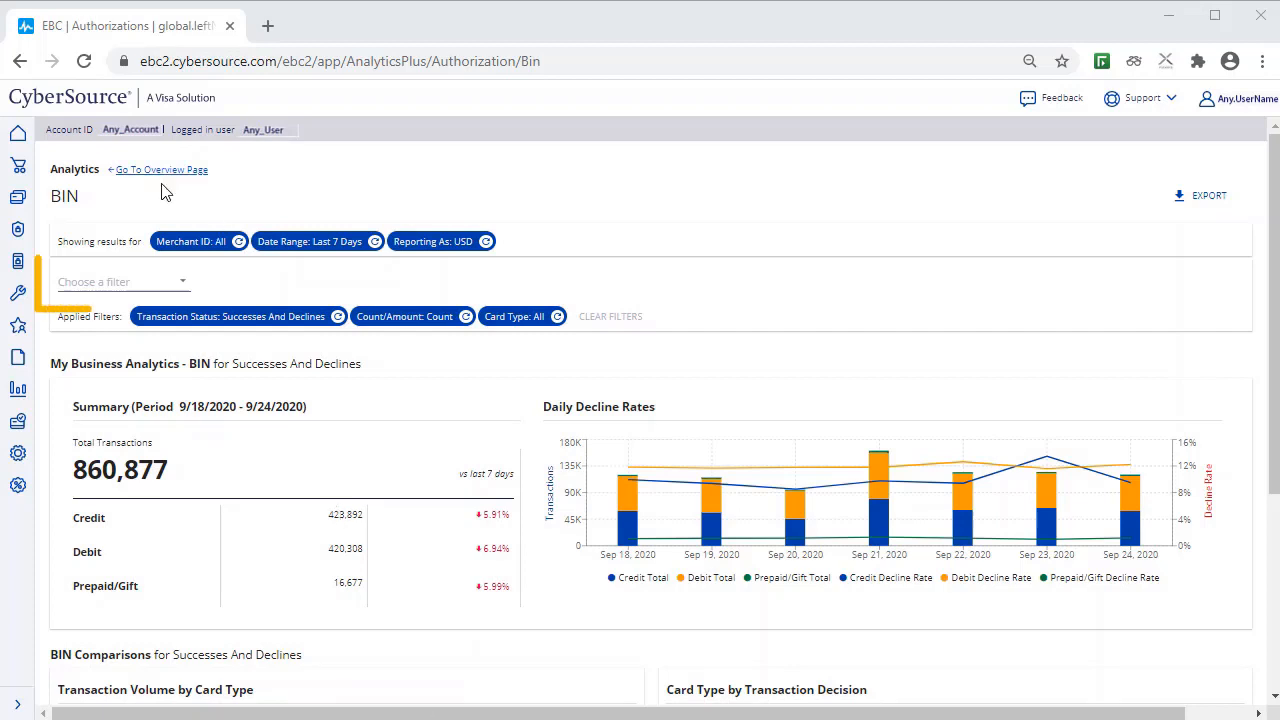
left_click(120, 281)
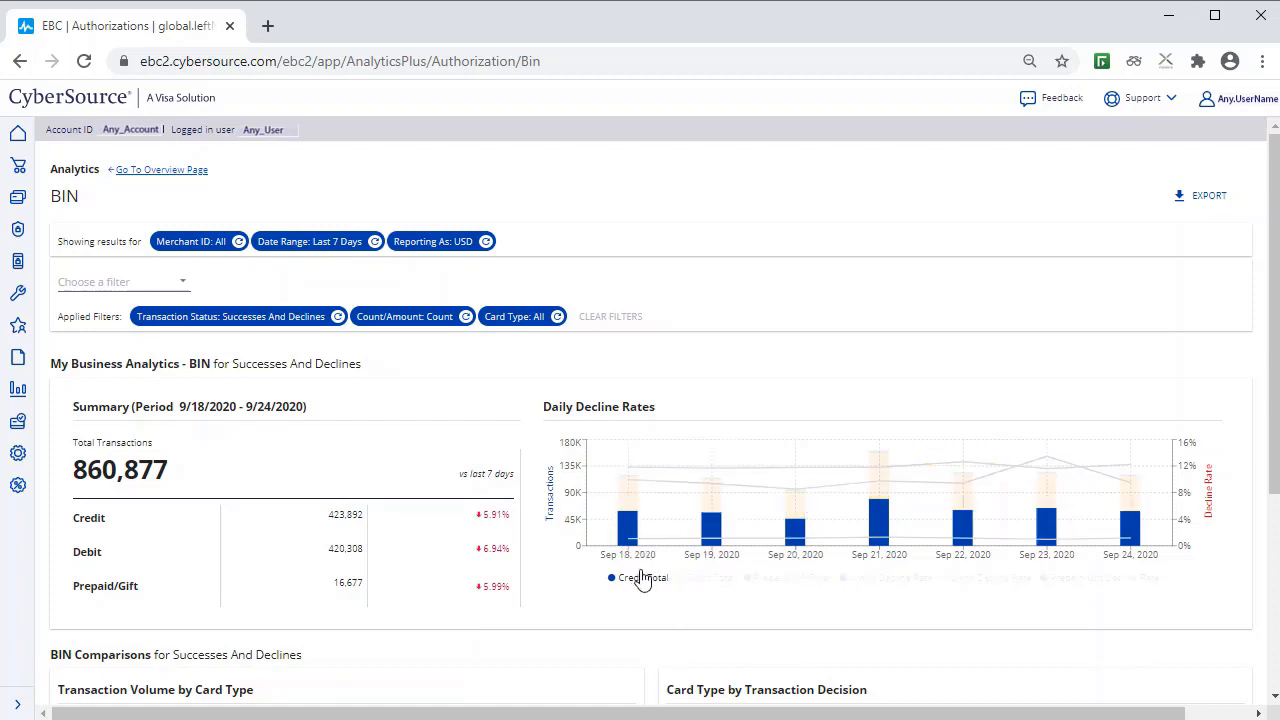
left_click(641, 577)
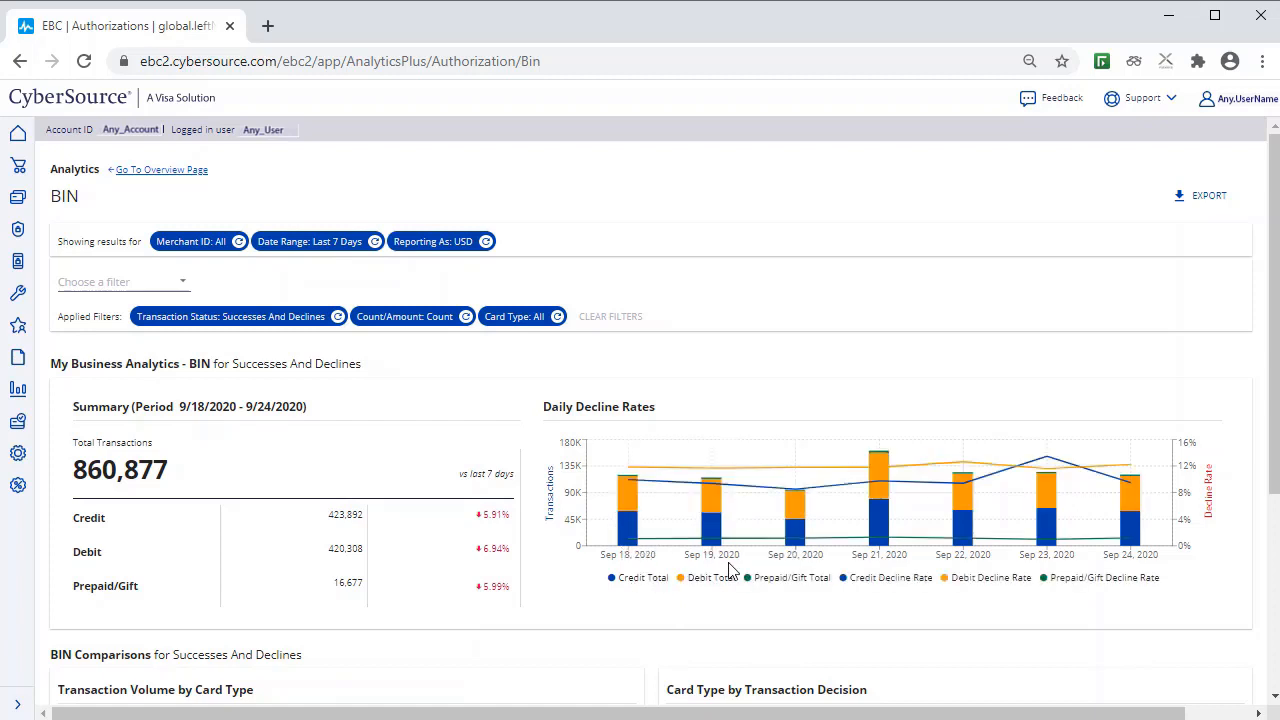
mouse_move(795, 525)
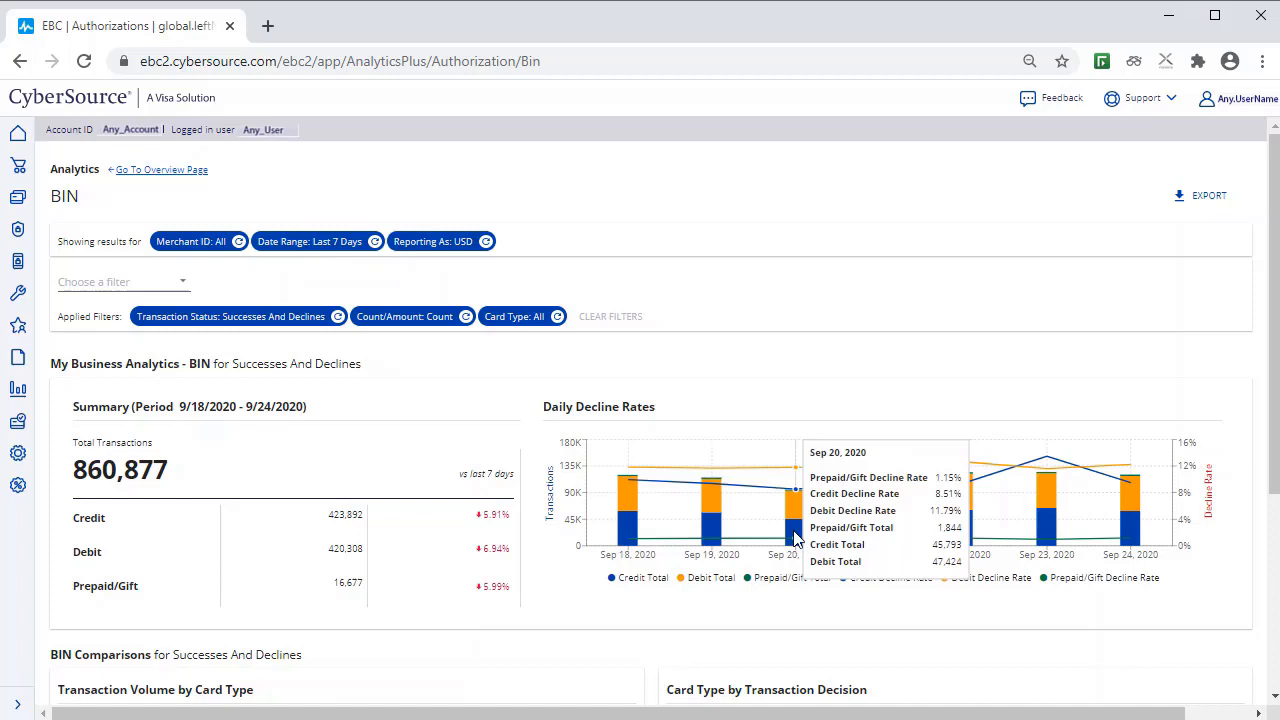
mouse_move(845, 535)
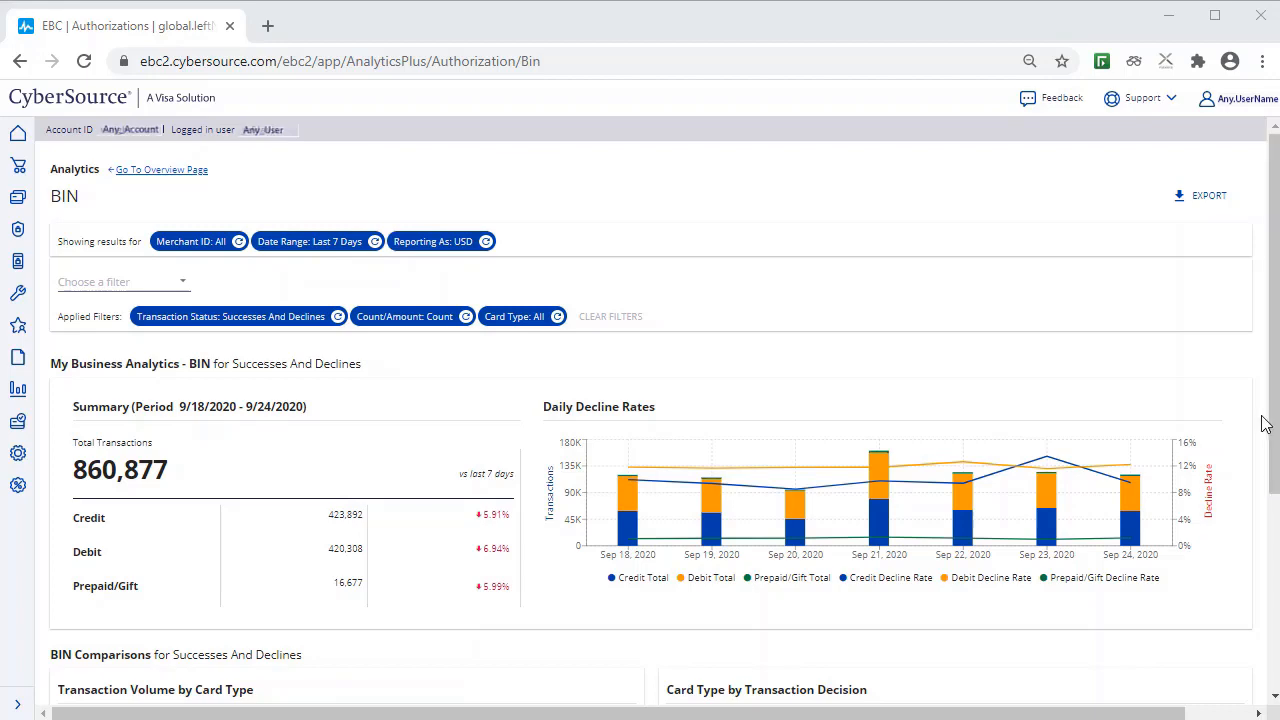
scroll("down", 3)
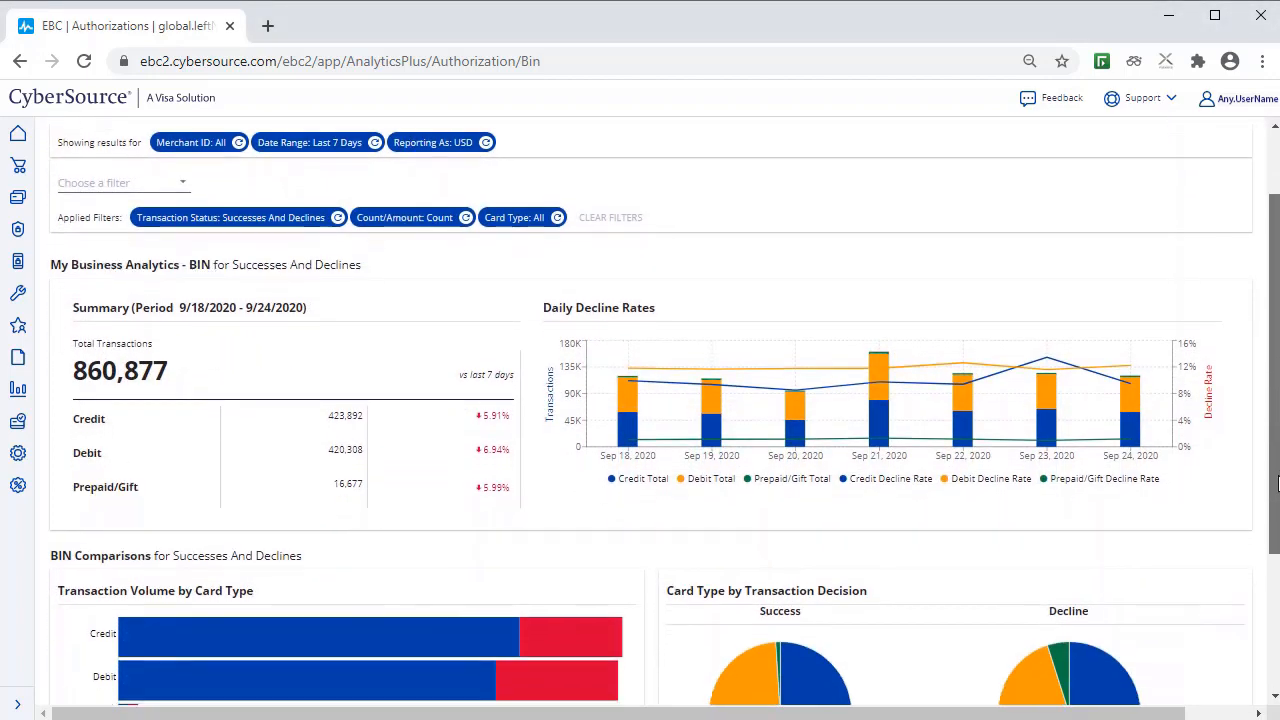
scroll("down", 3)
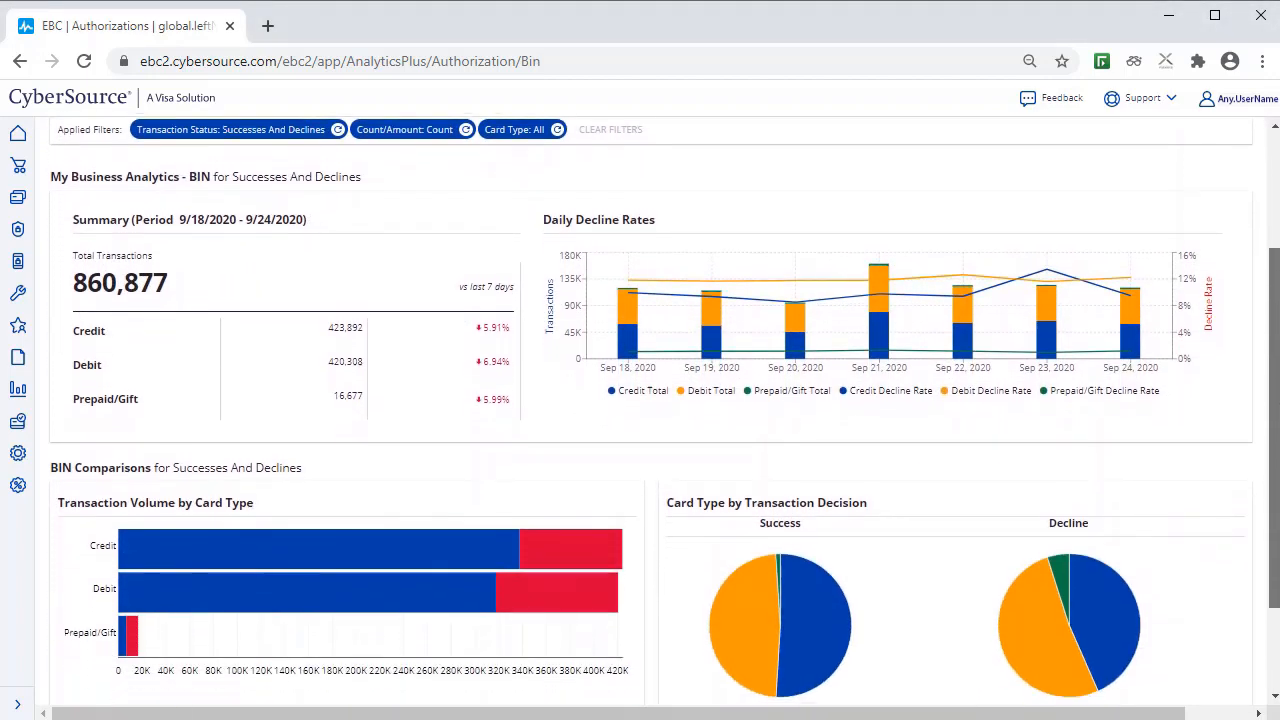
scroll("down", 3)
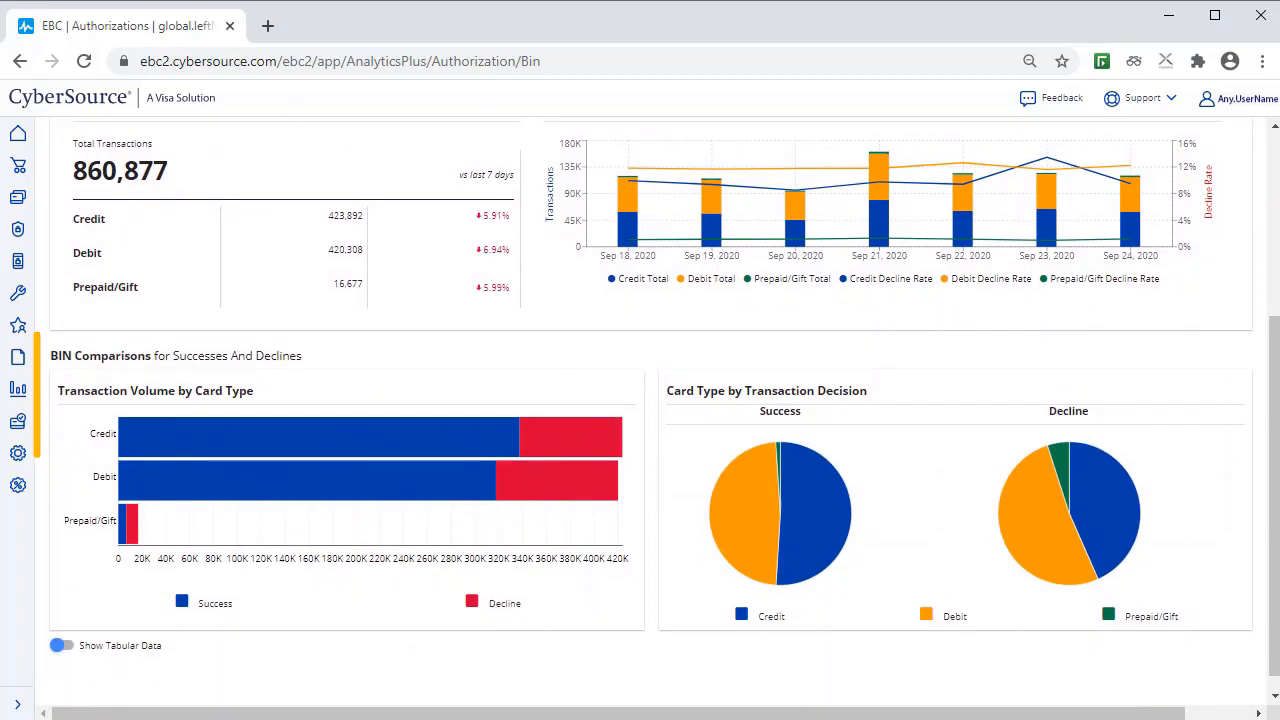
mouse_move(472, 452)
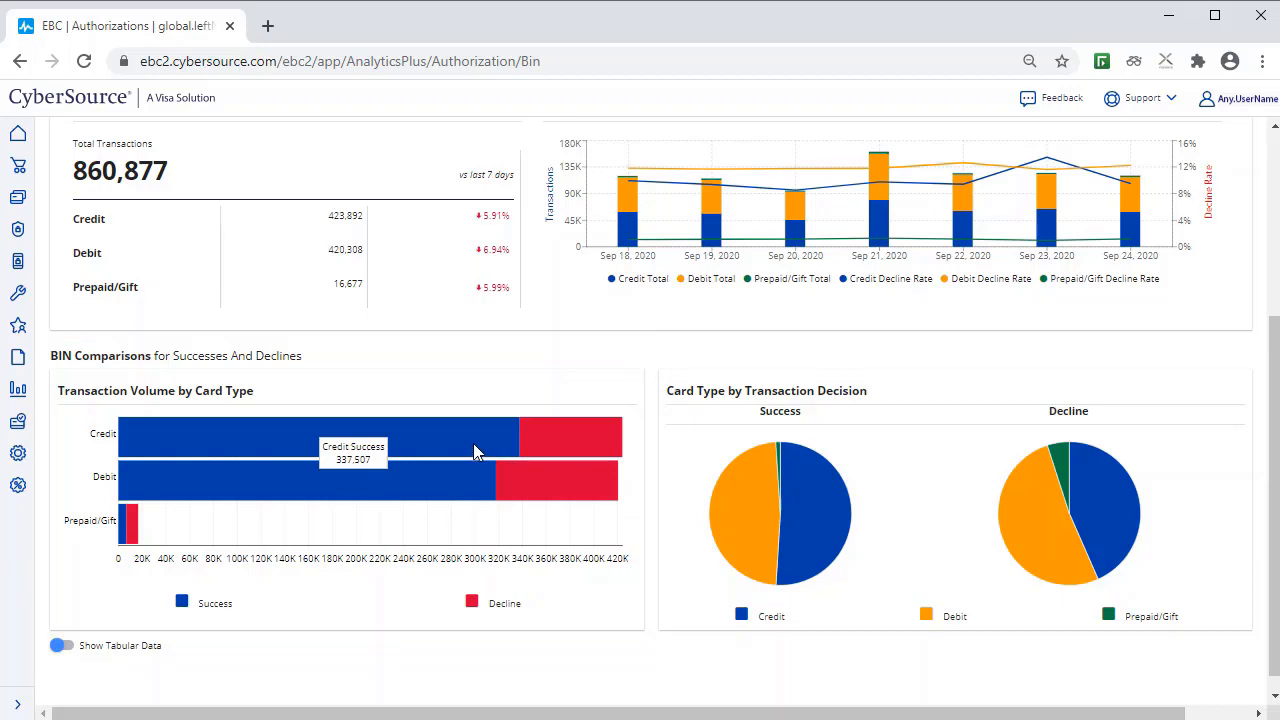
mouse_move(555, 443)
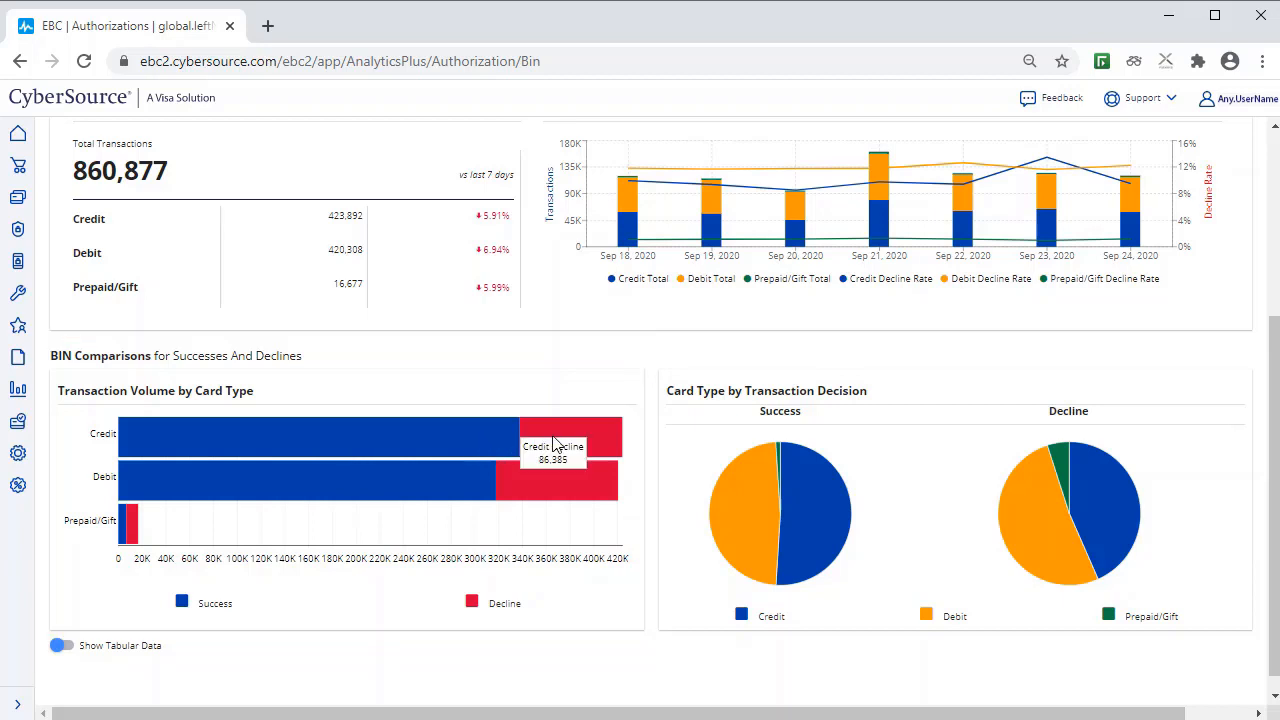
mouse_move(455, 493)
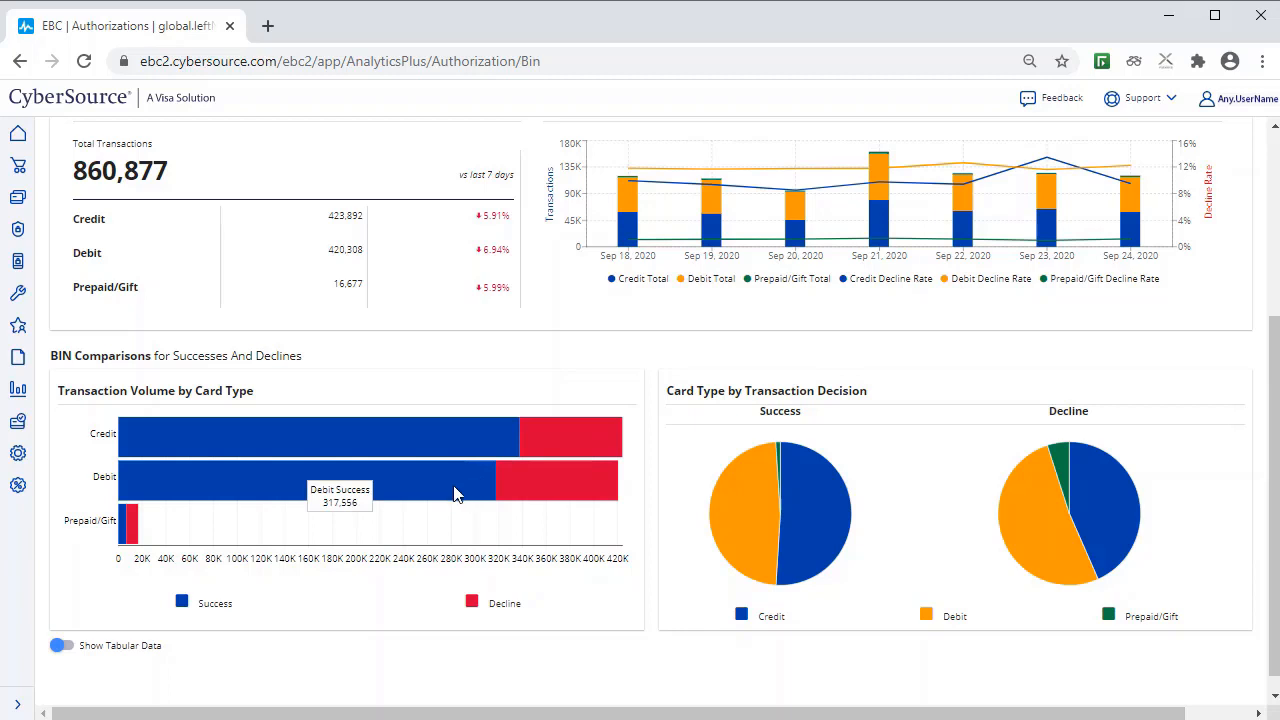
mouse_move(752, 560)
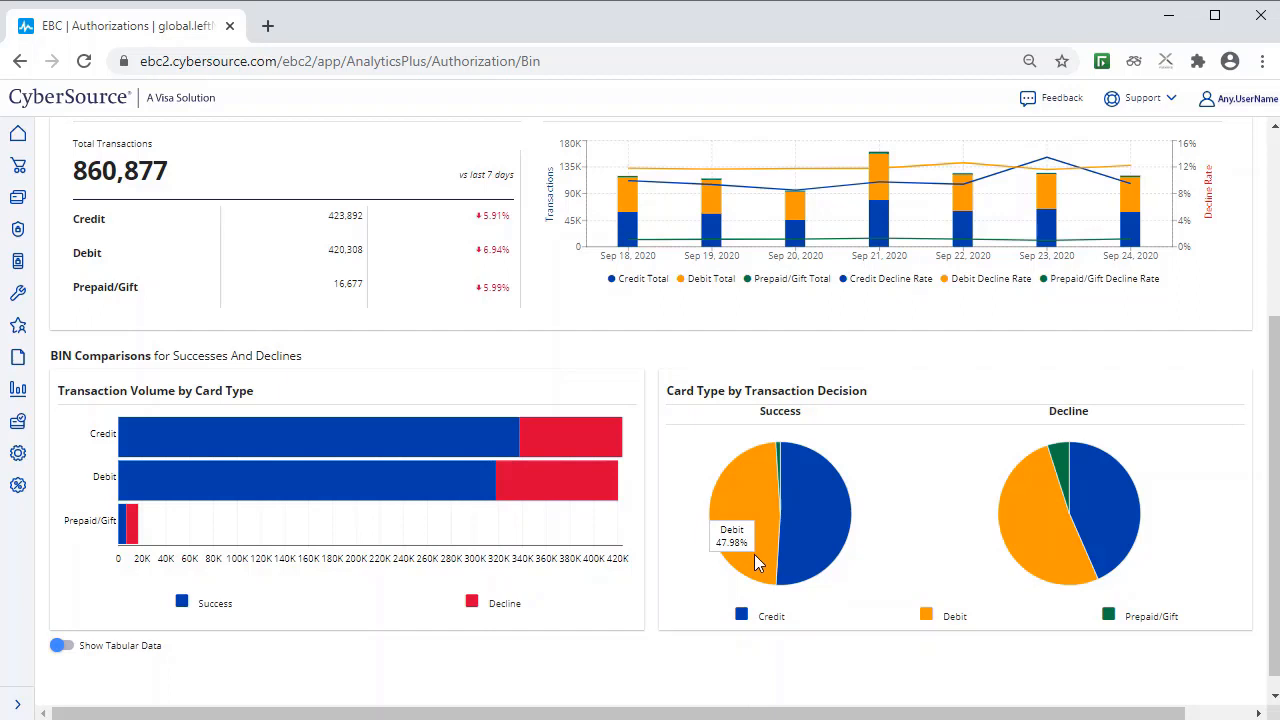
mouse_move(820, 560)
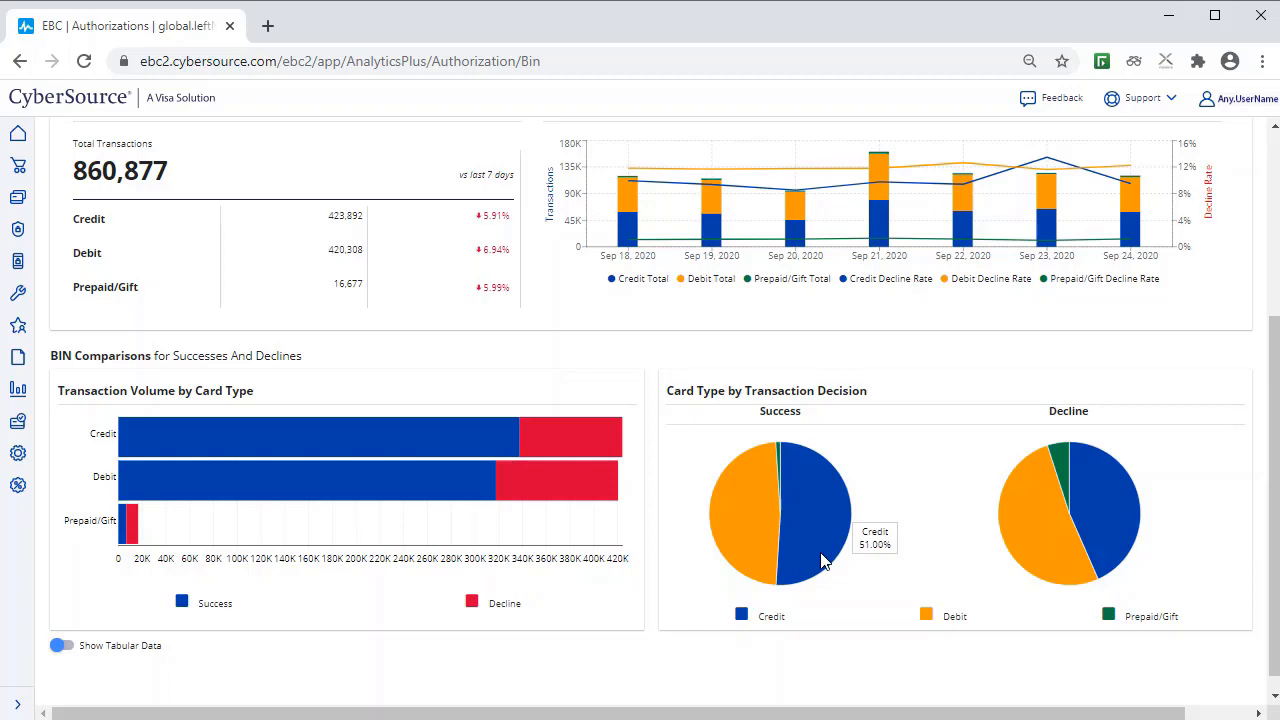
mouse_move(977, 540)
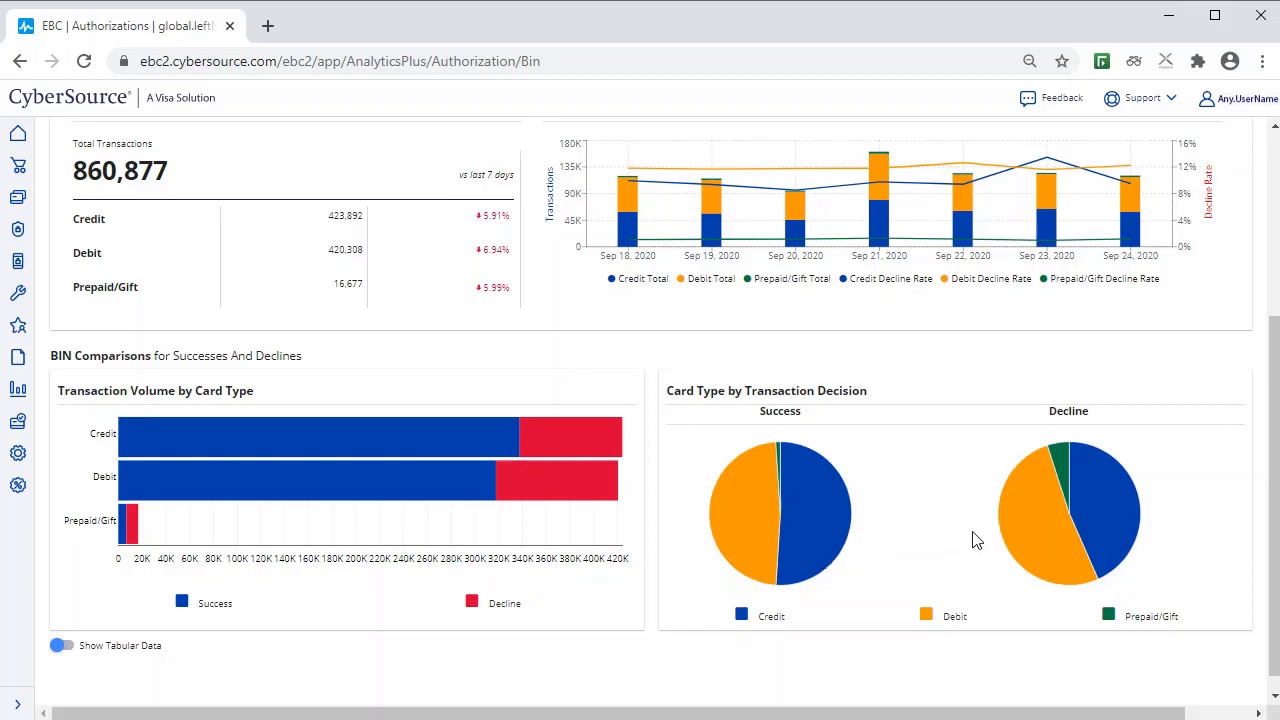
mouse_move(1030, 535)
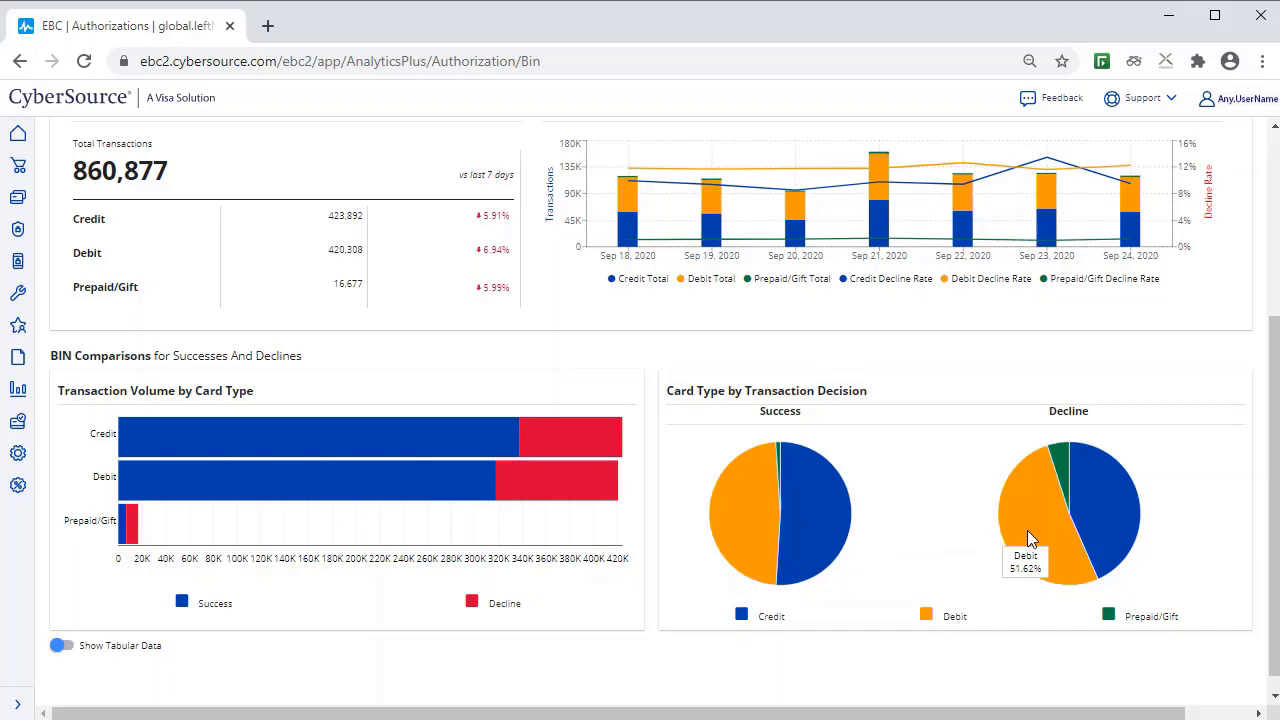
mouse_move(728, 689)
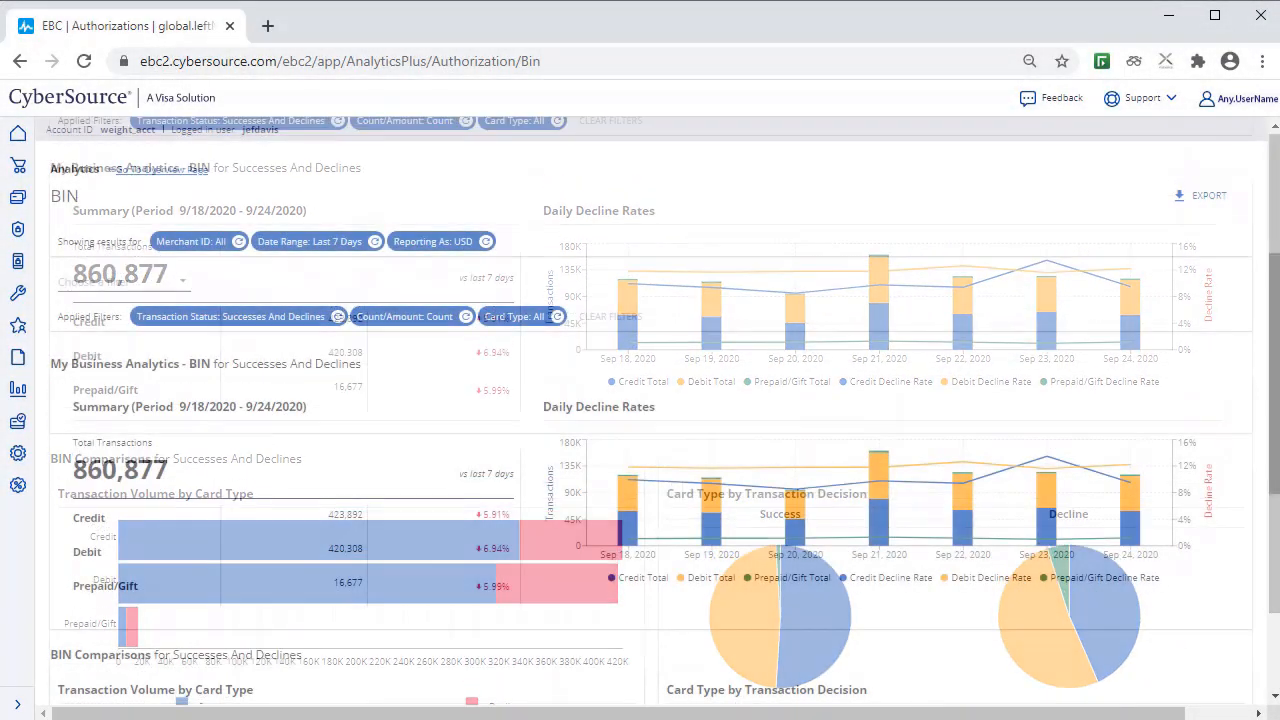
left_click(1205, 195)
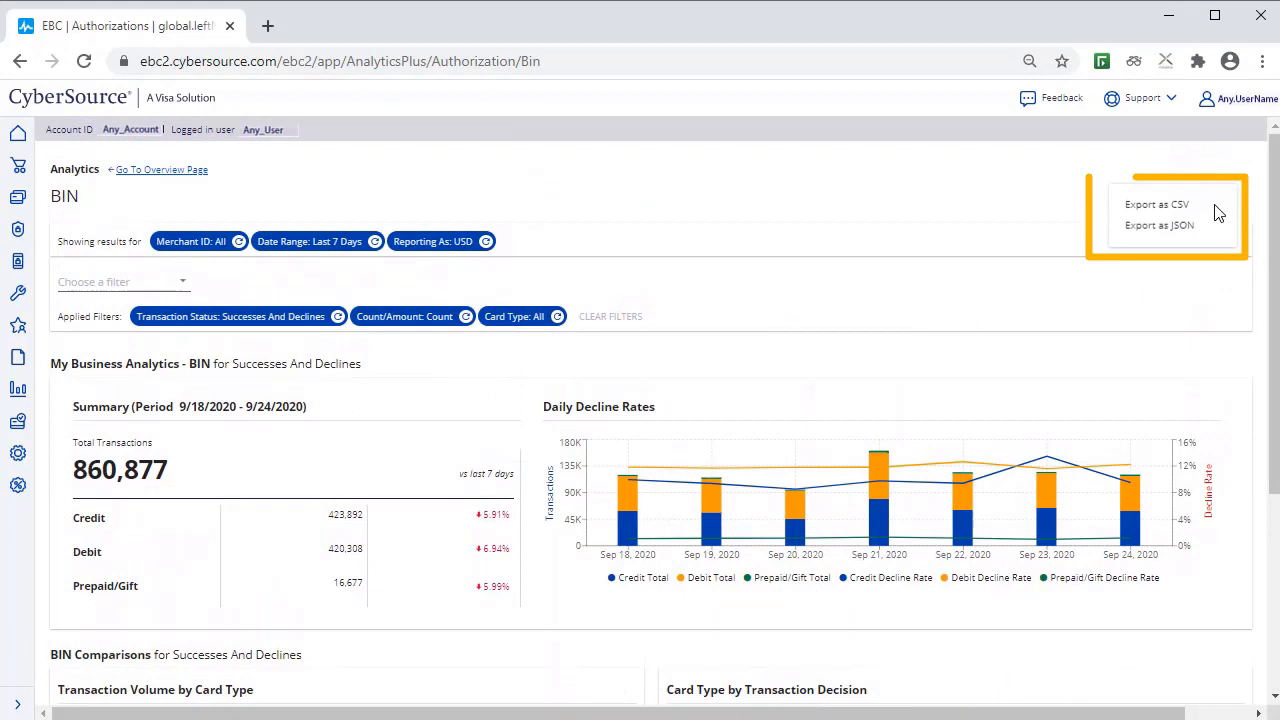
mouse_move(1157, 204)
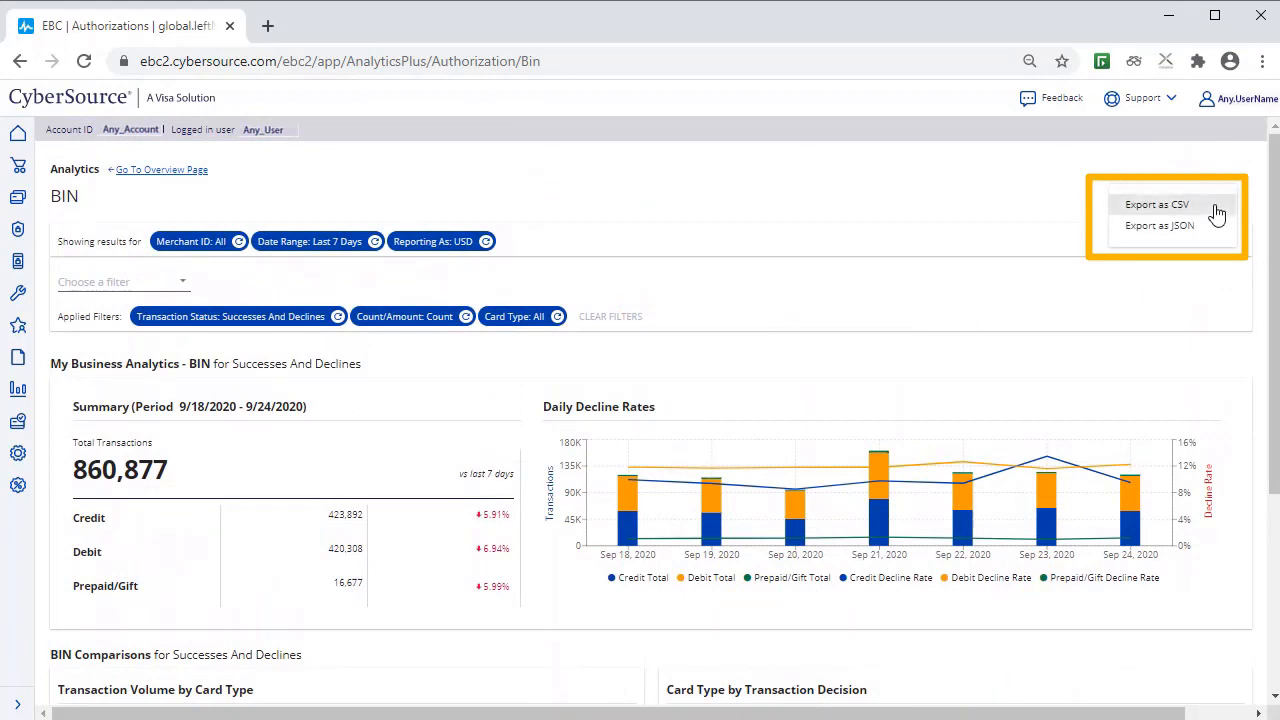
mouse_move(1265, 285)
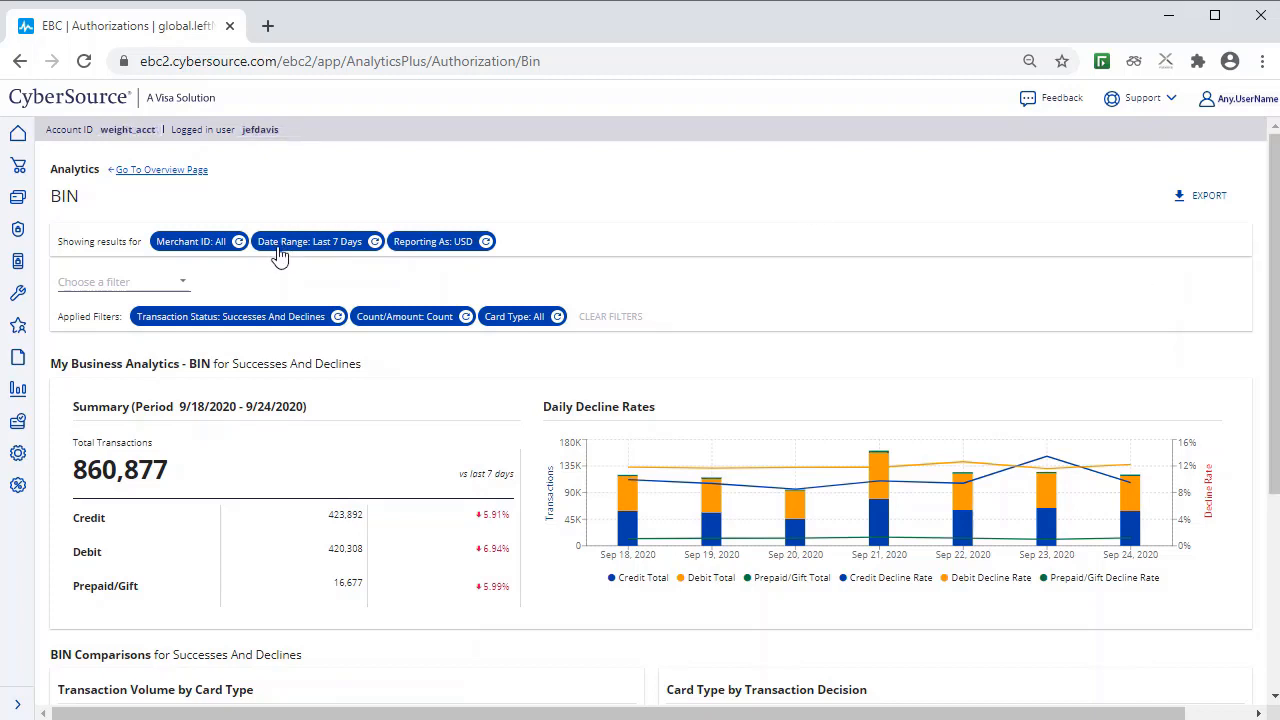
Step: Add a Billing Country filter set to France, showing 69,790 transactions
left_click(120, 281)
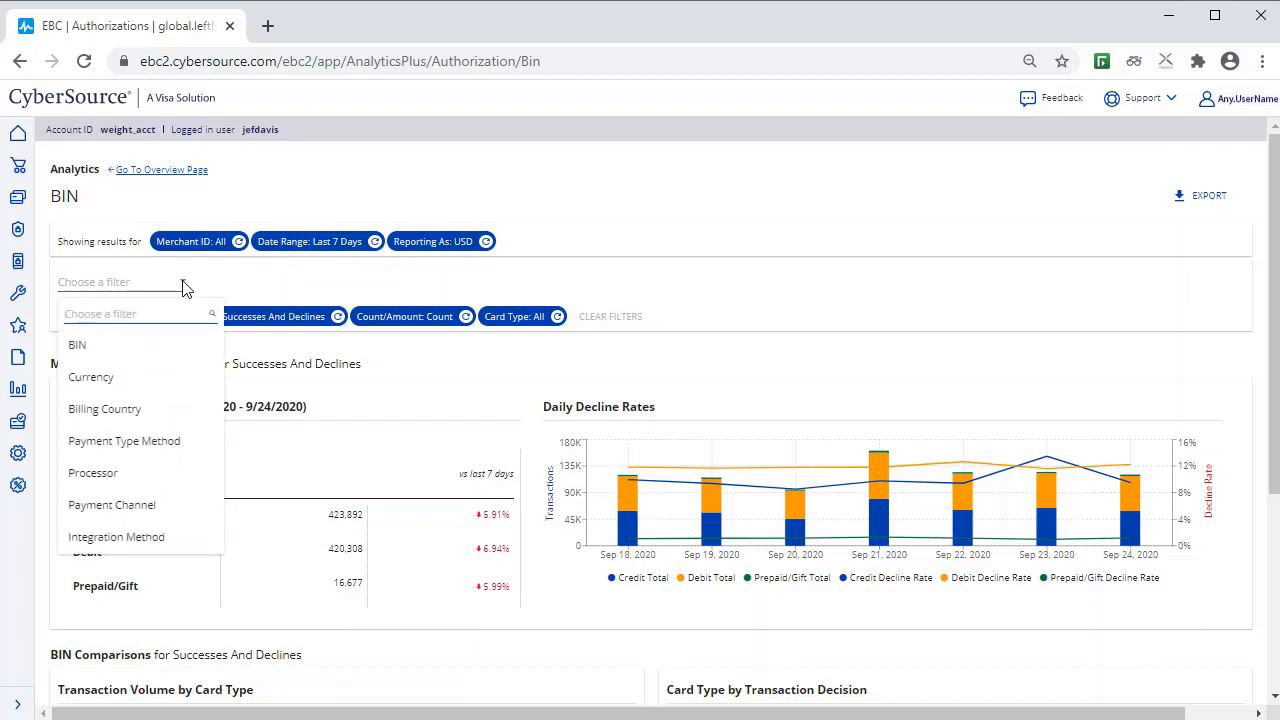
mouse_move(145, 420)
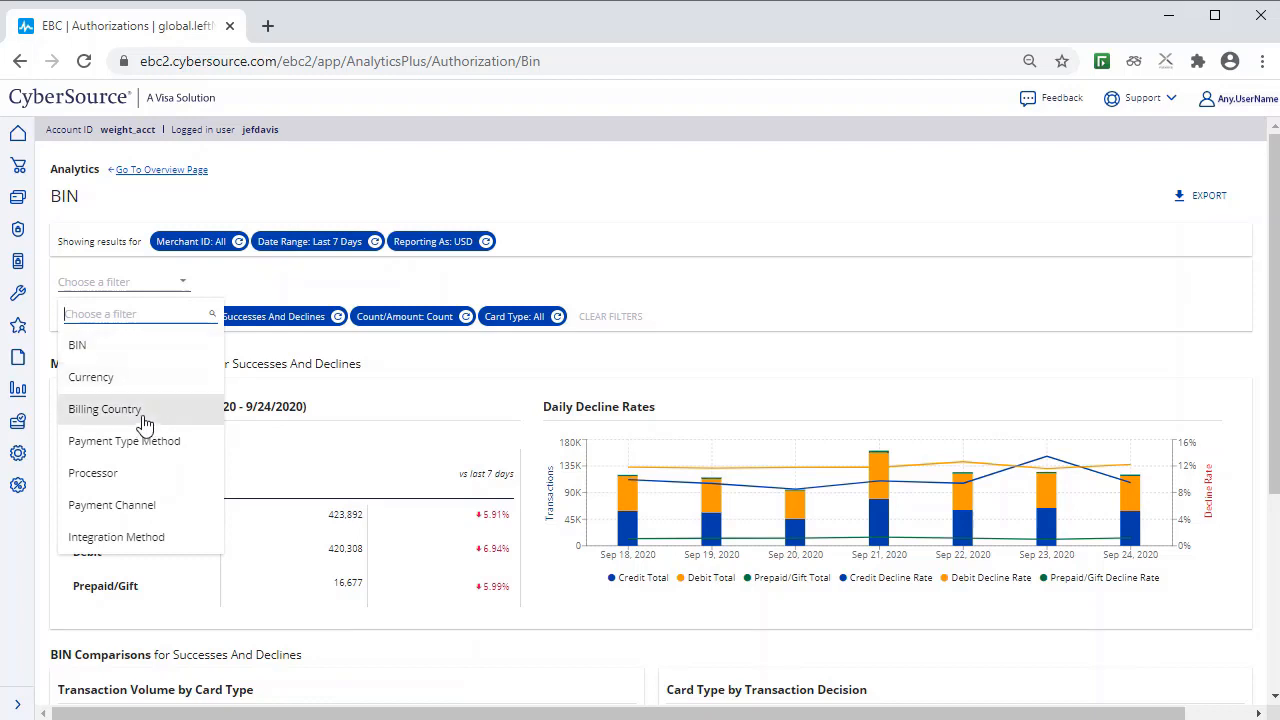
left_click(104, 408)
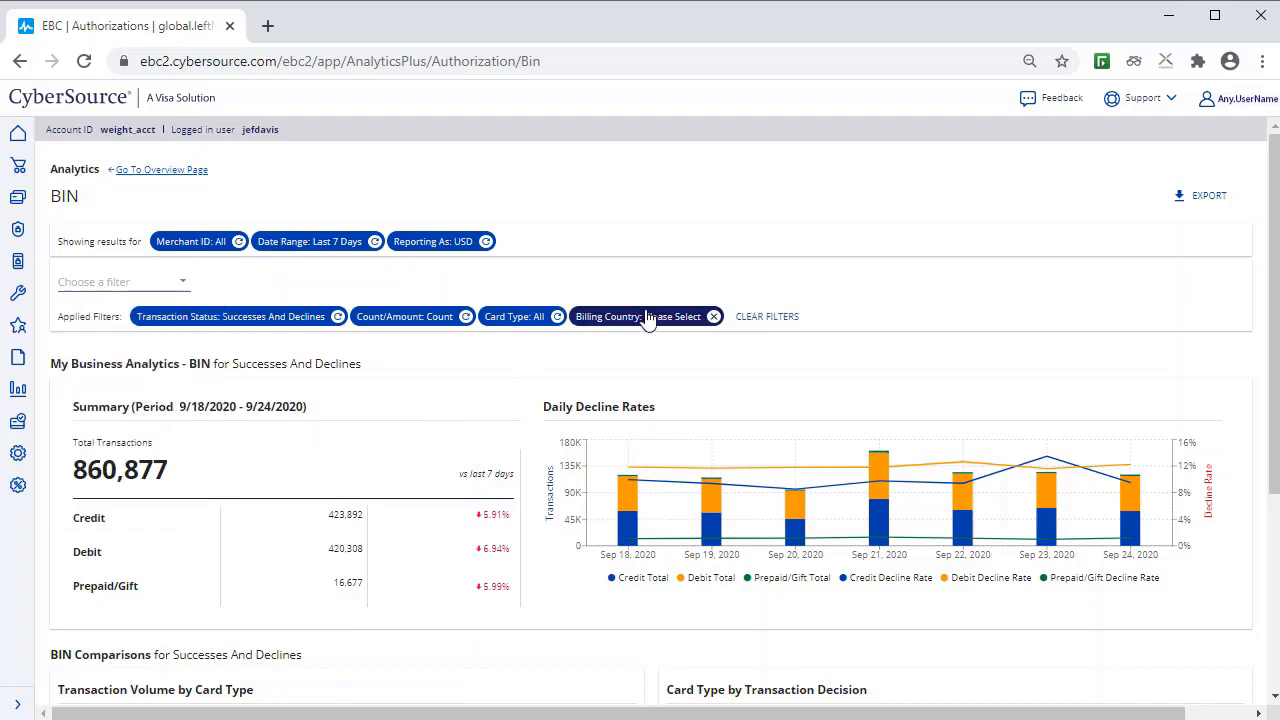
left_click(645, 316)
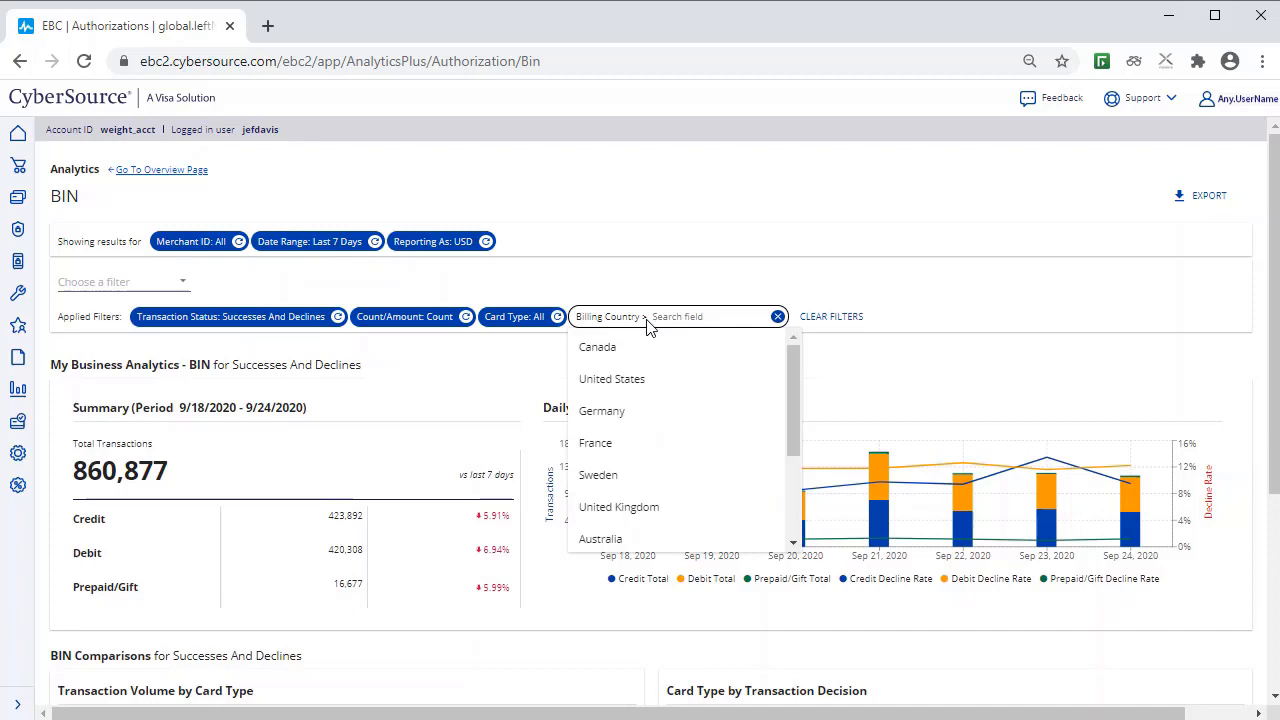
mouse_move(595, 443)
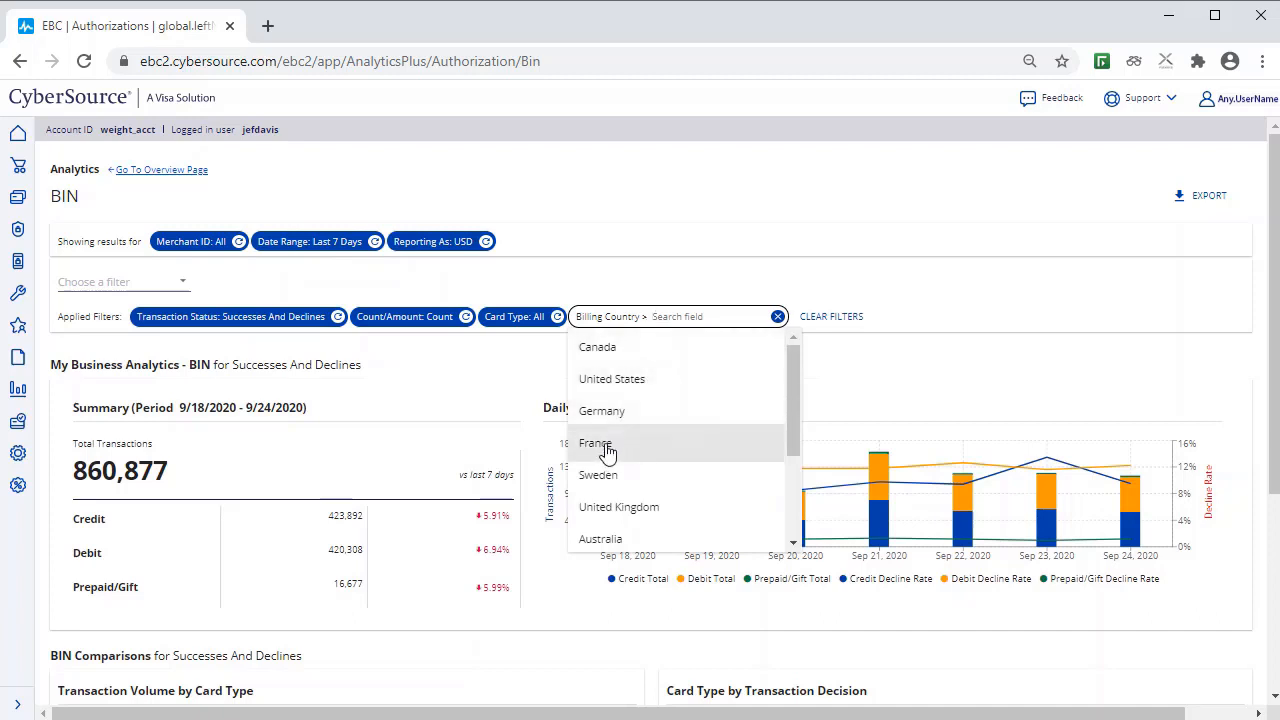
left_click(596, 442)
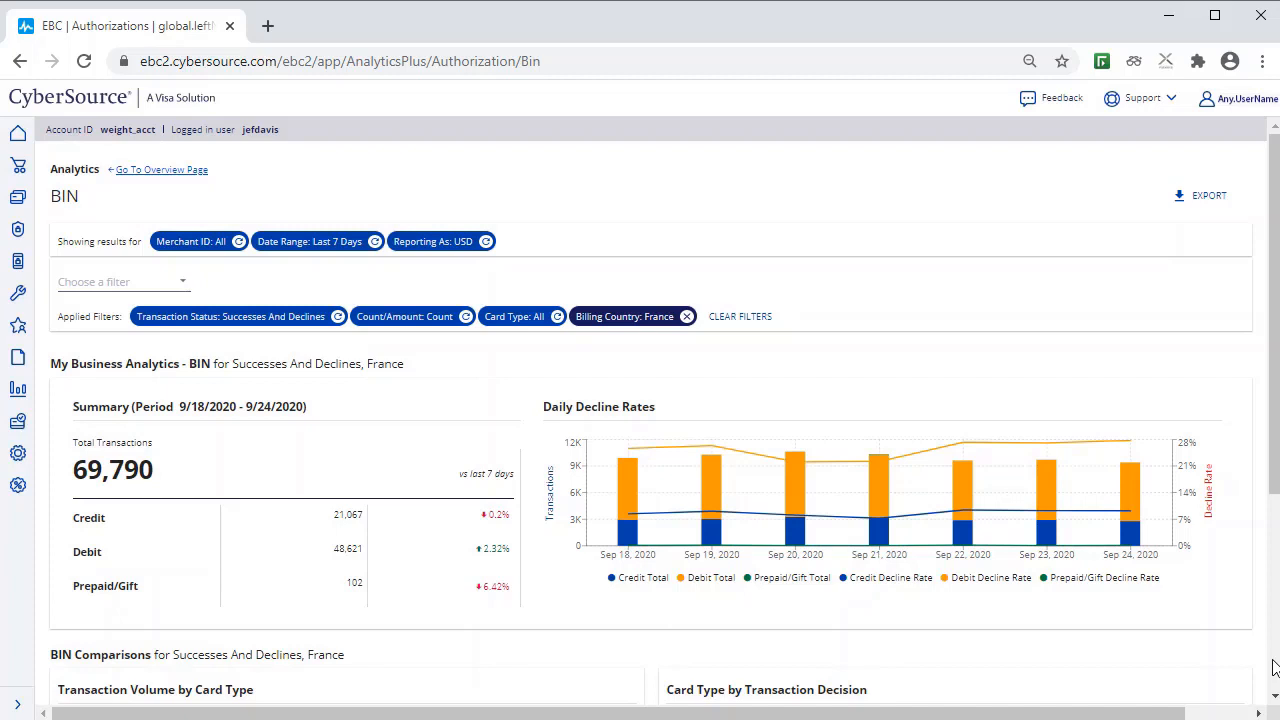
mouse_move(640, 571)
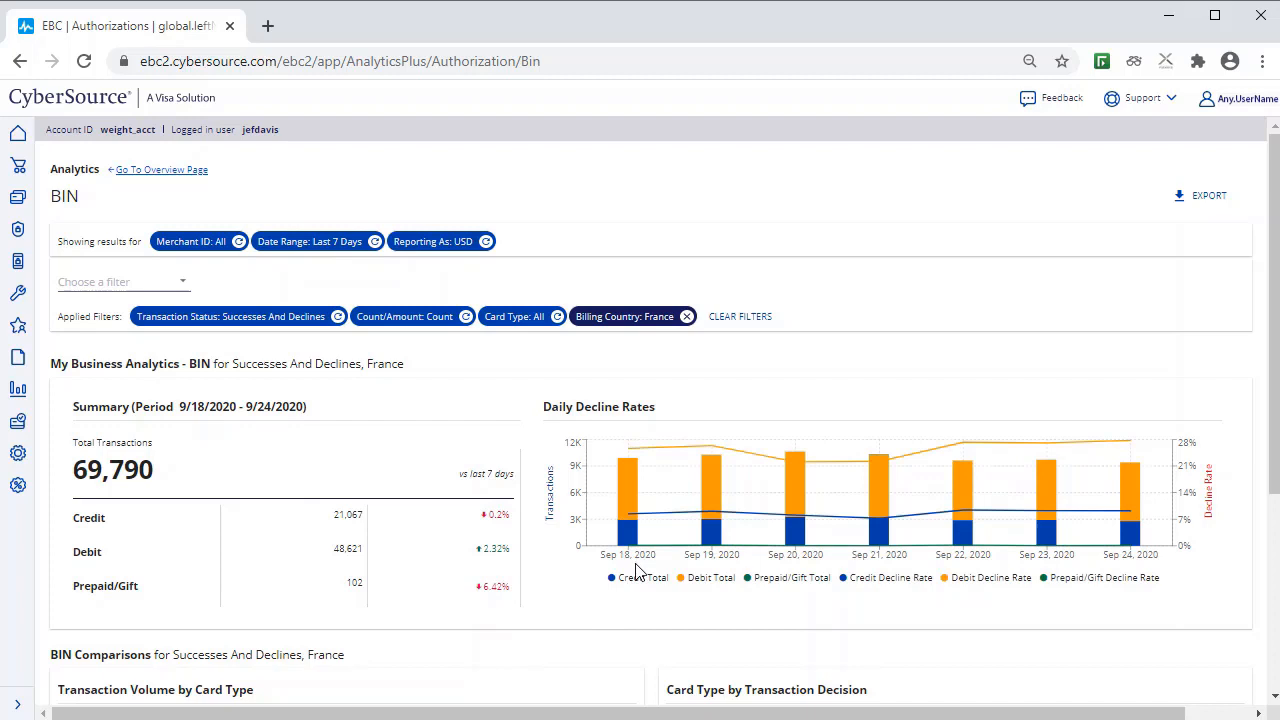
mouse_move(628, 500)
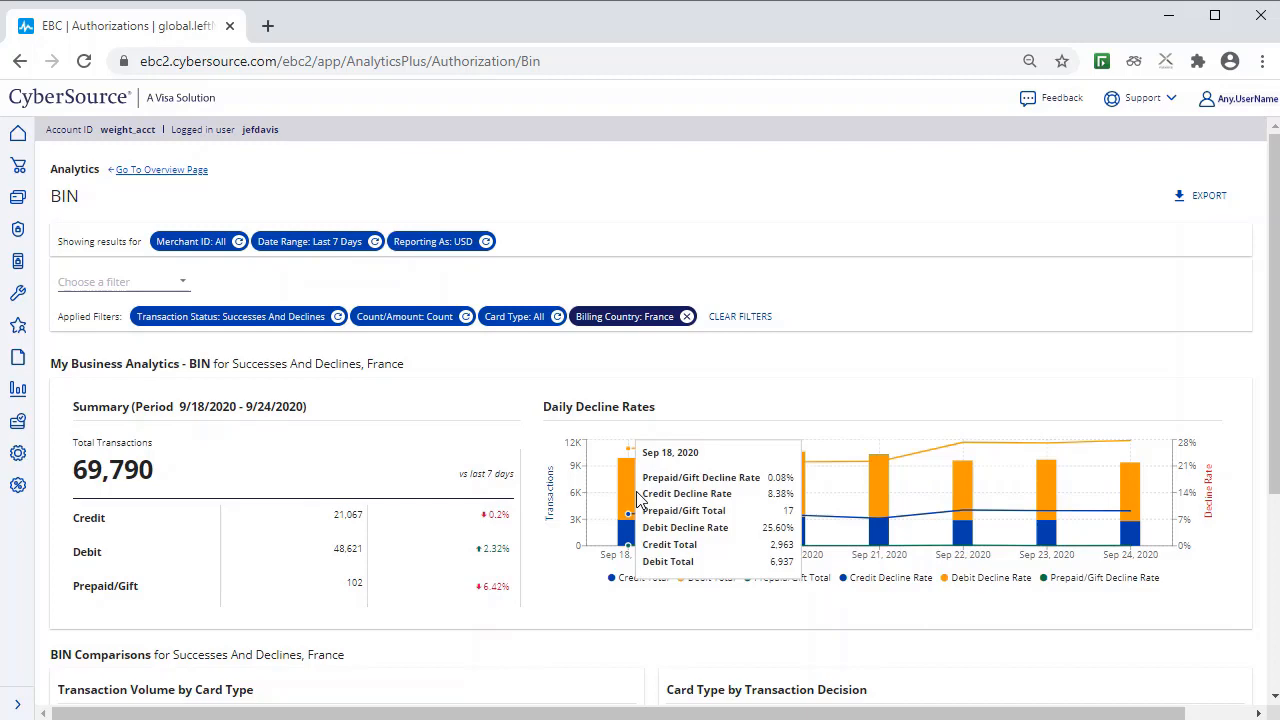
Step: Set the Card Type filter to Debit, leaving 48,621 France transactions
scroll("down", 3)
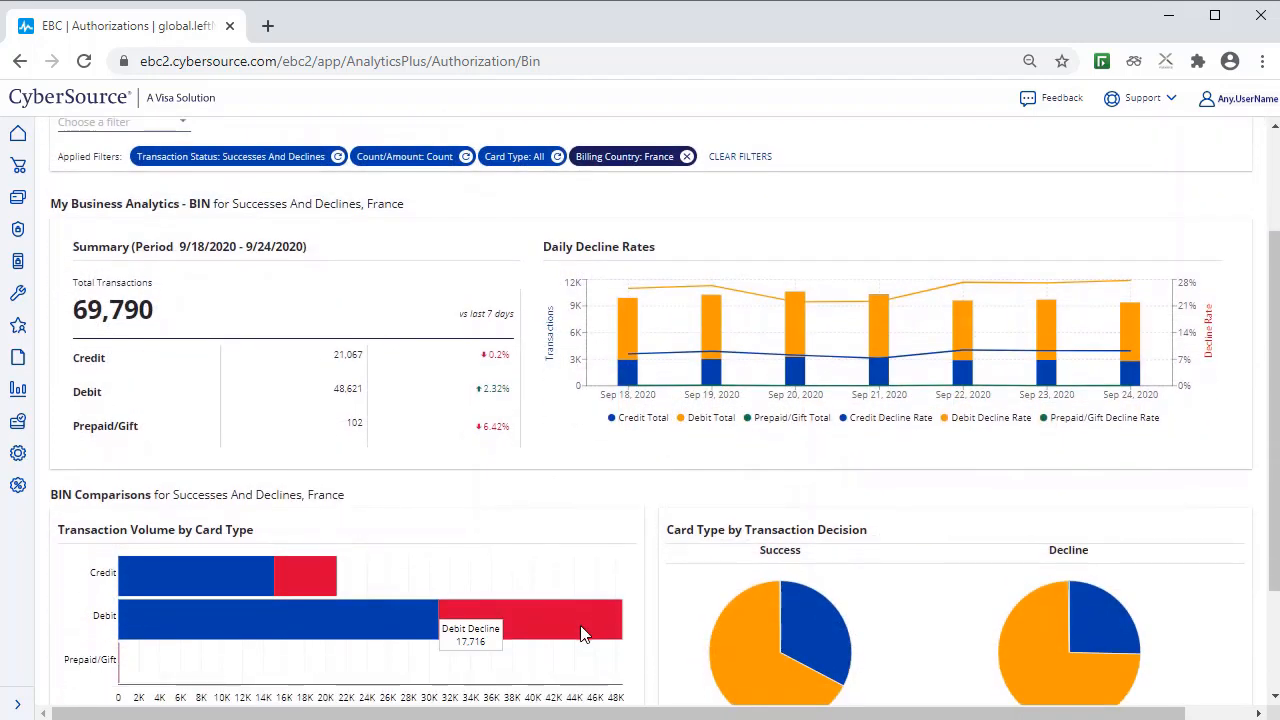
scroll("down", 3)
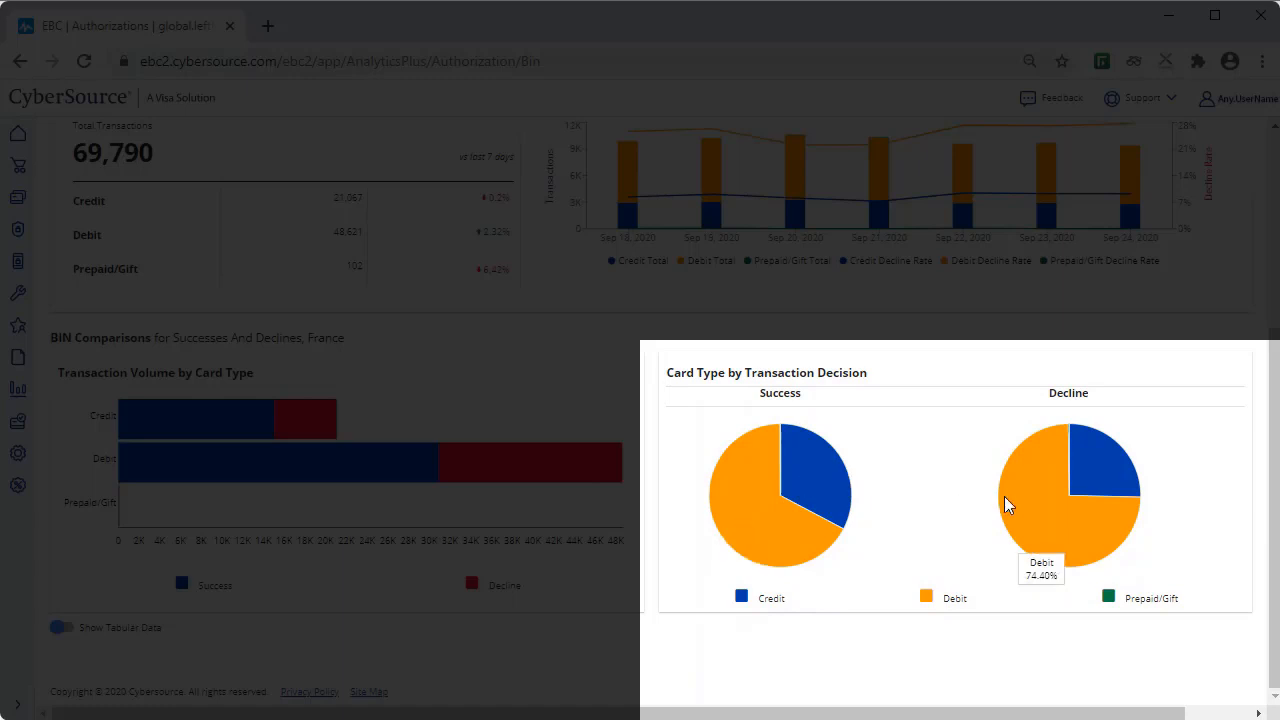
mouse_move(1025, 503)
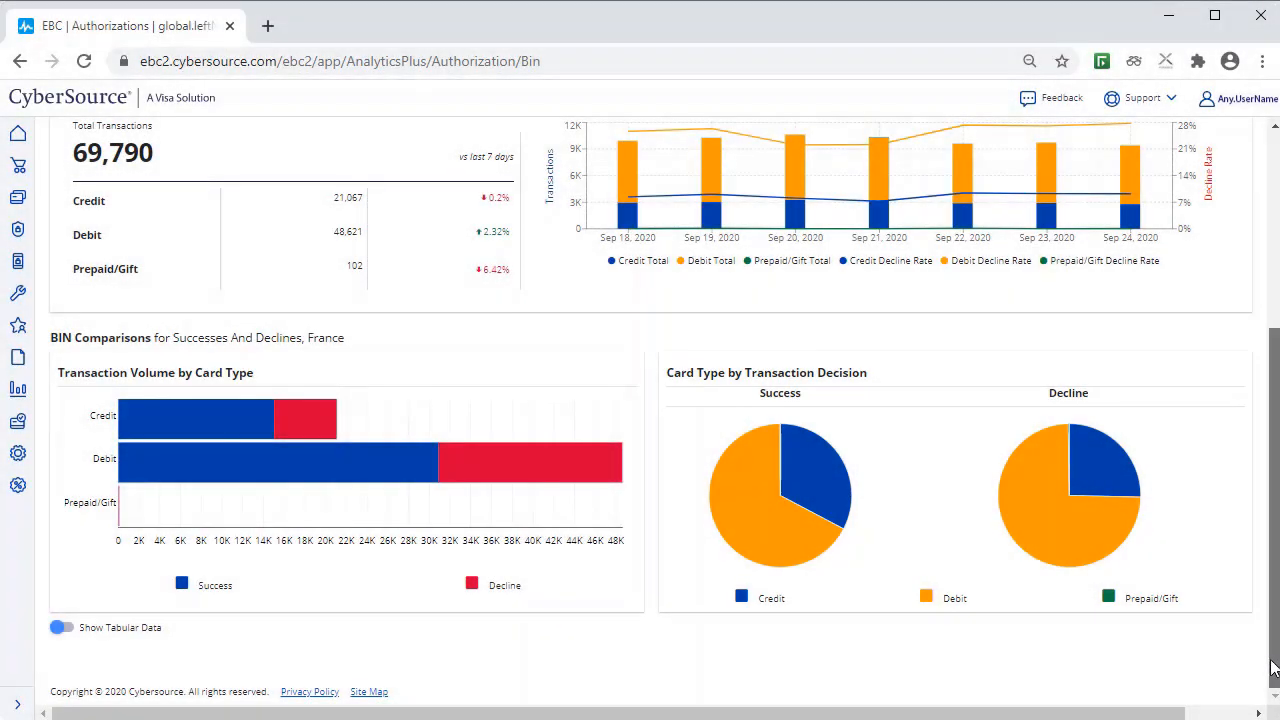
scroll("up", 3)
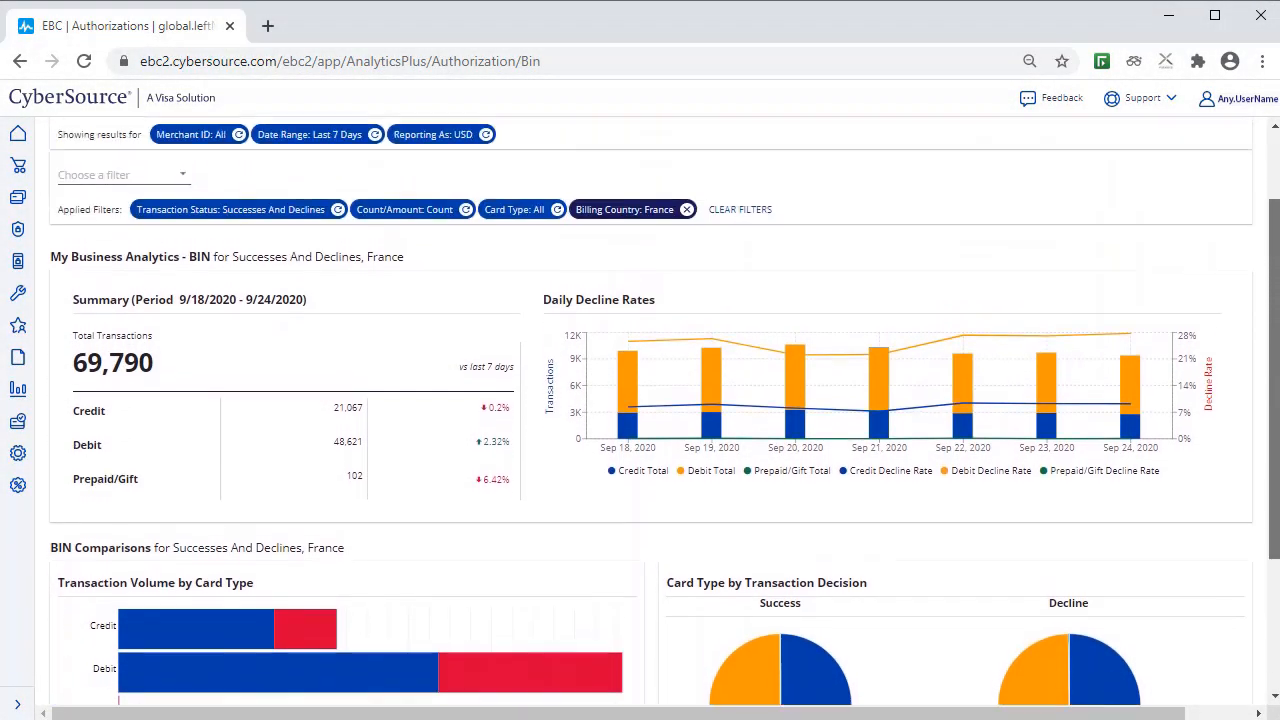
scroll("up", 3)
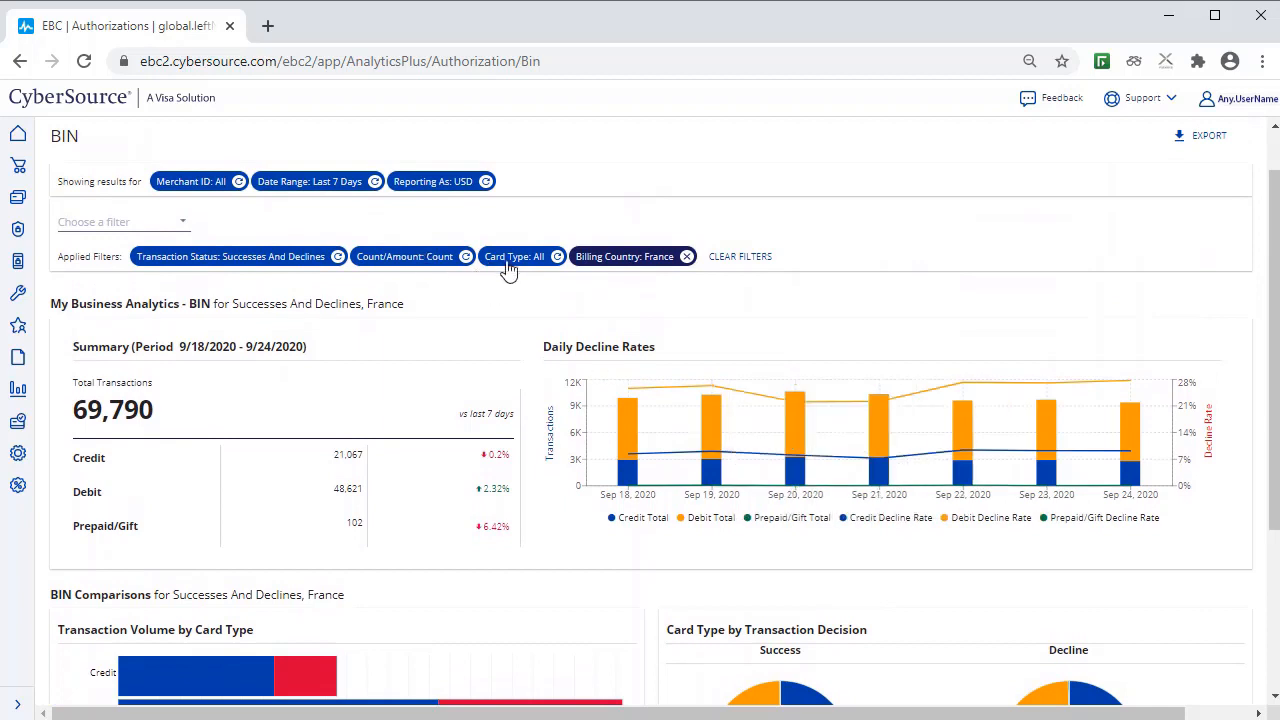
left_click(513, 256)
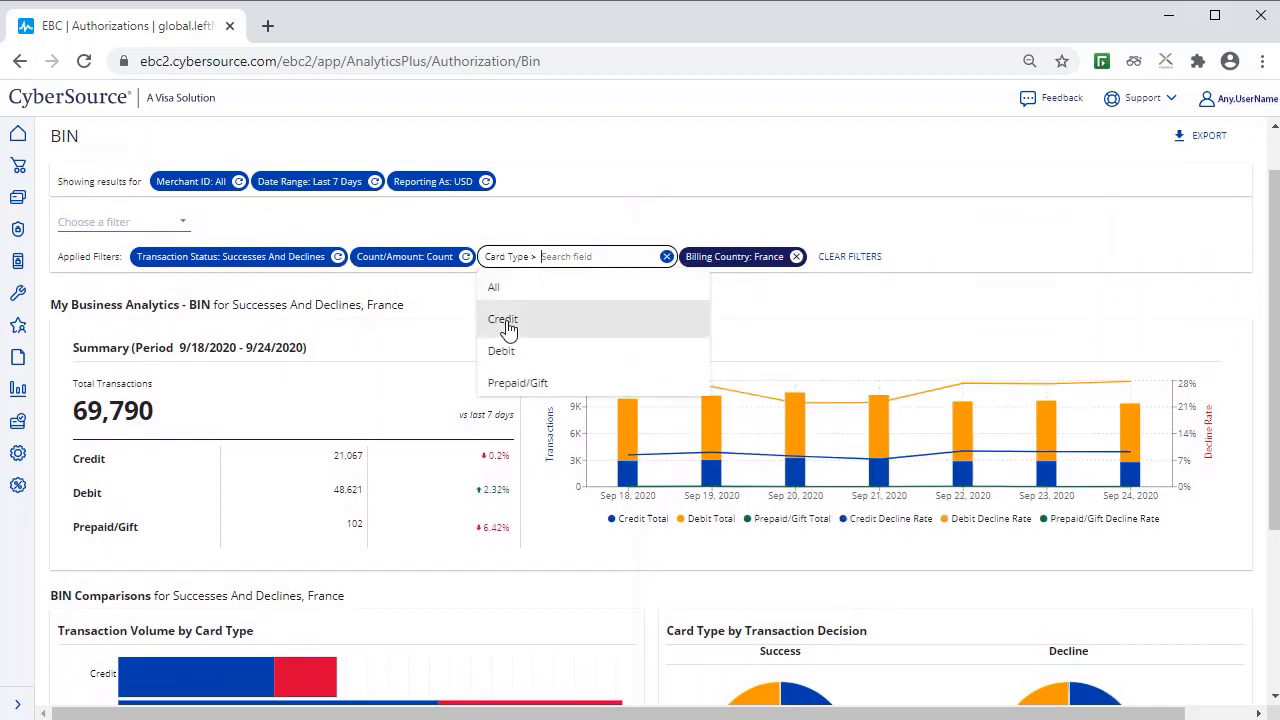
left_click(501, 351)
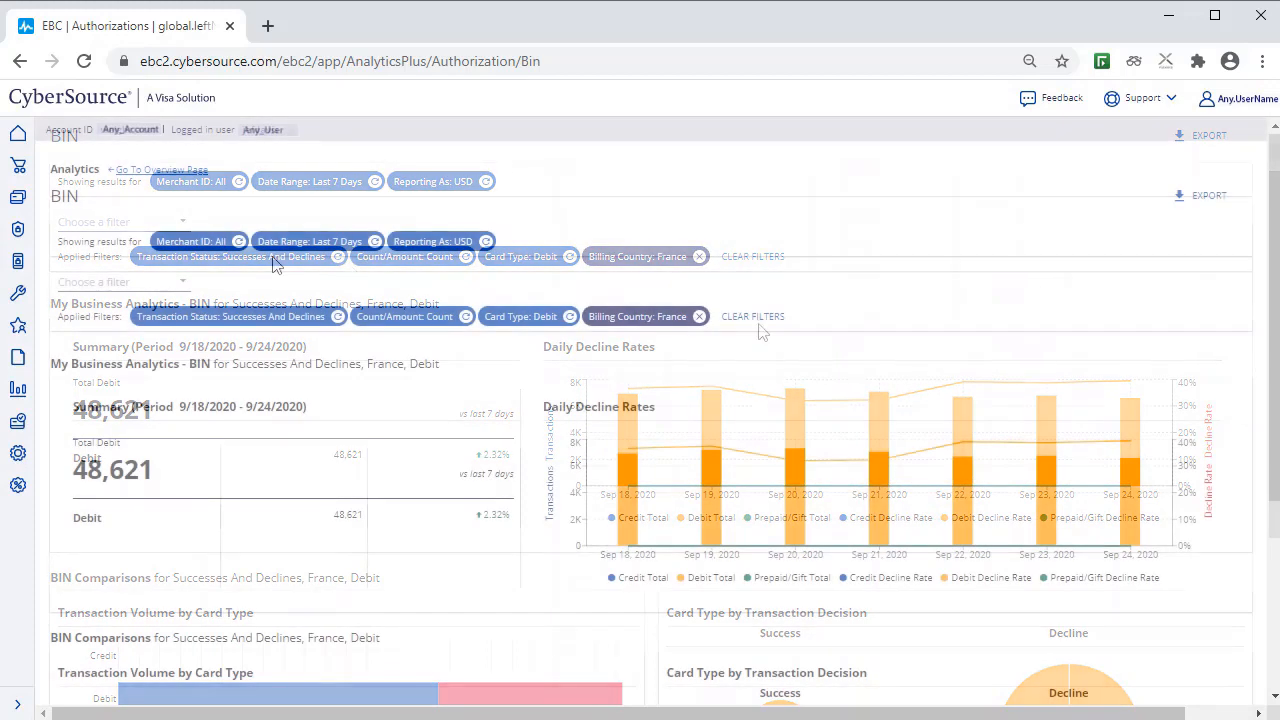
left_click(122, 281)
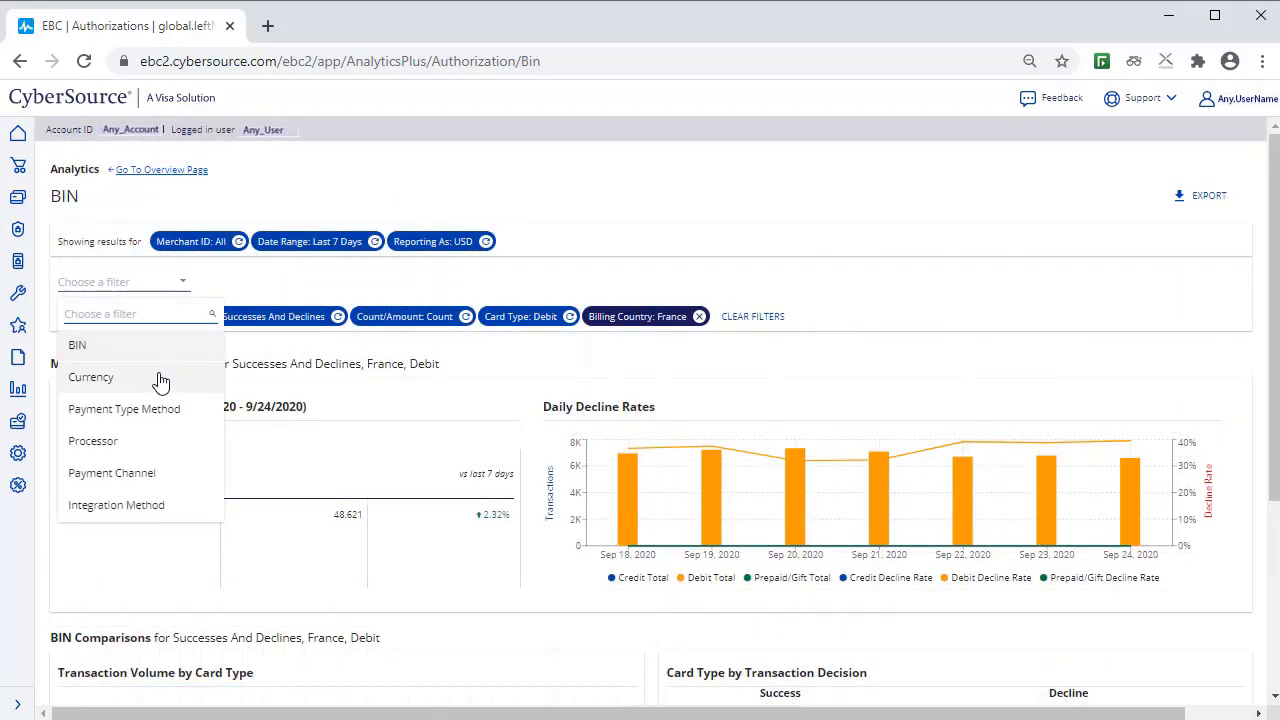
mouse_move(152, 408)
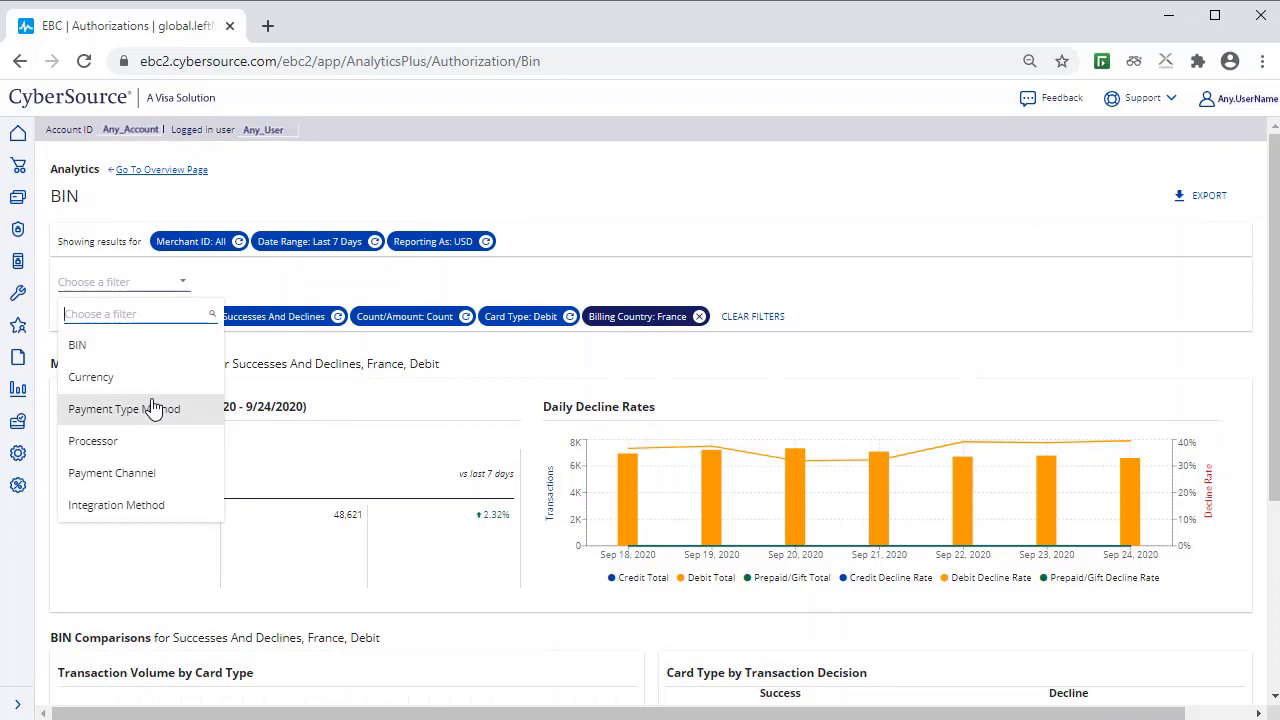
Step: Add a Payment Type Method filter set to Visa, leaving 27,161 transactions
left_click(124, 408)
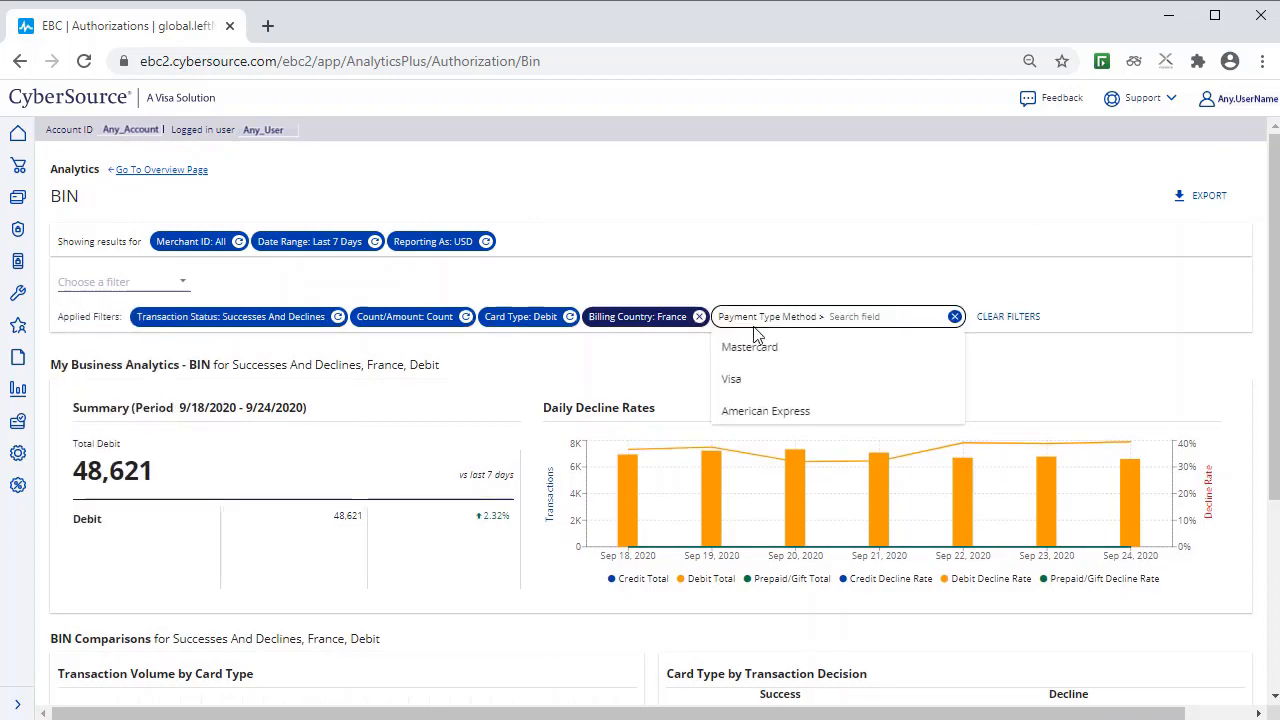
left_click(731, 378)
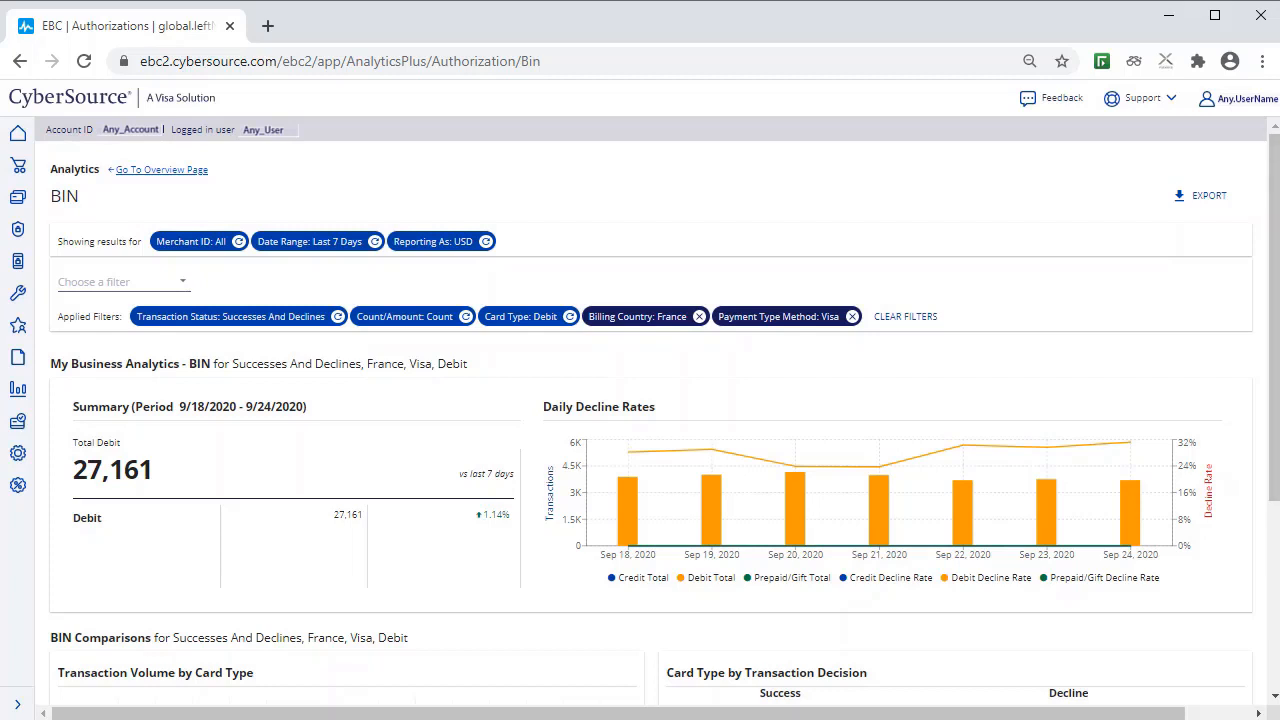
Step: Add a BIN filter chip and open its Please Select list of BIN numbers
left_click(122, 281)
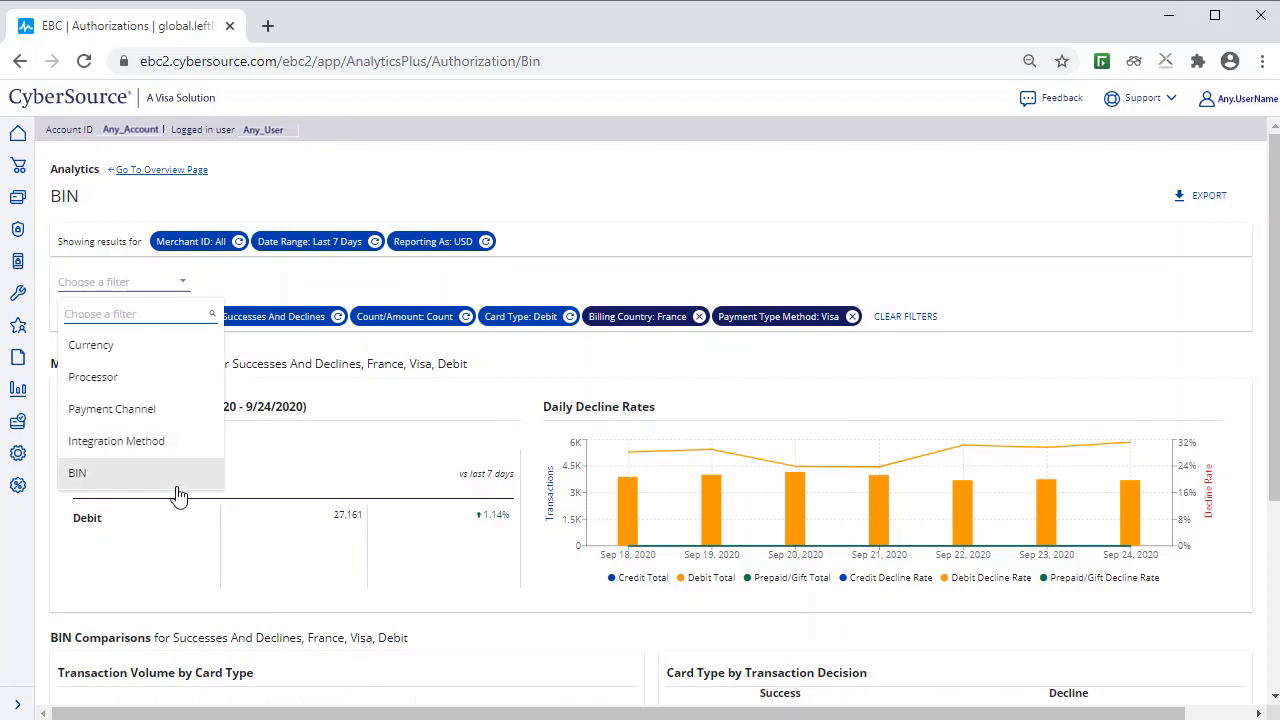
mouse_move(83, 477)
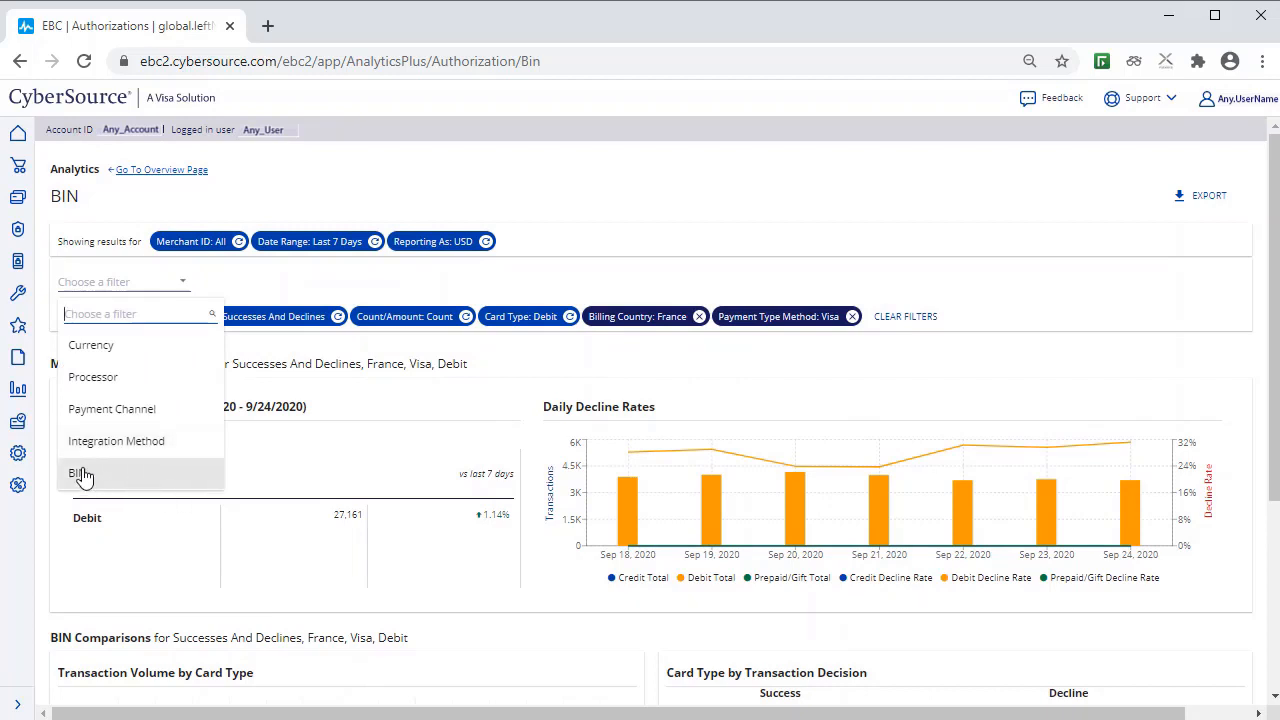
left_click(78, 473)
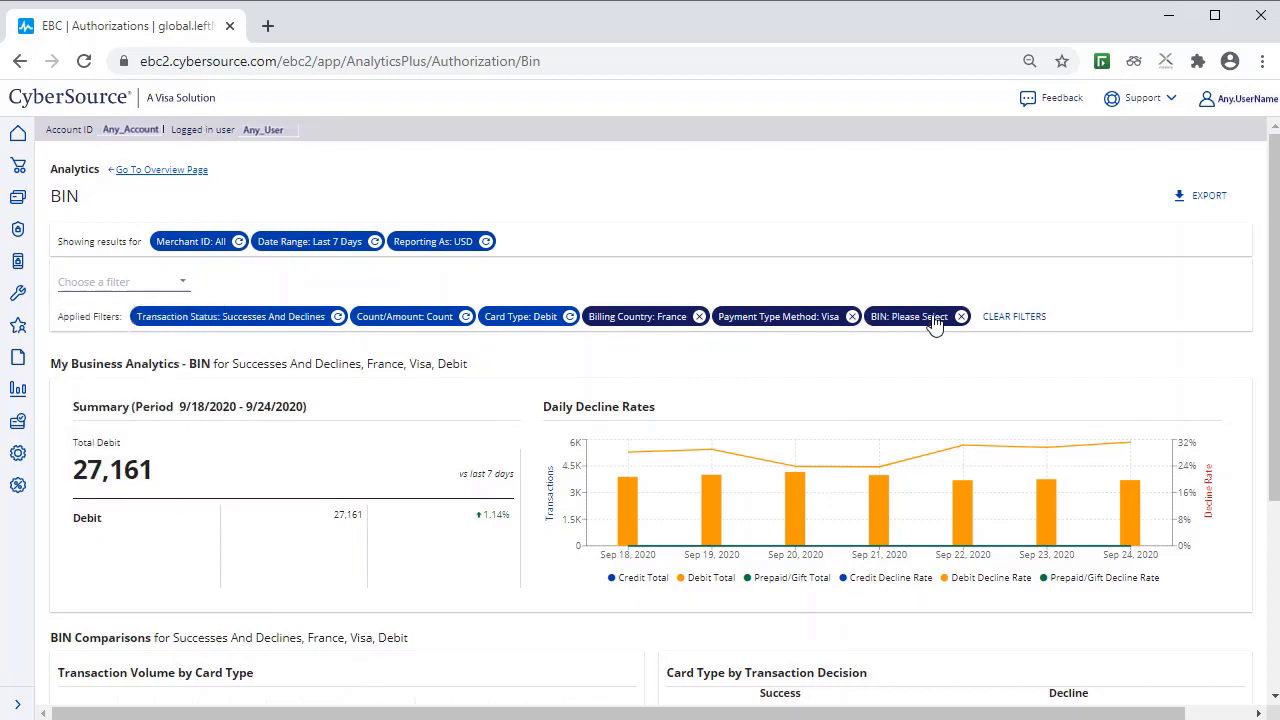
left_click(910, 316)
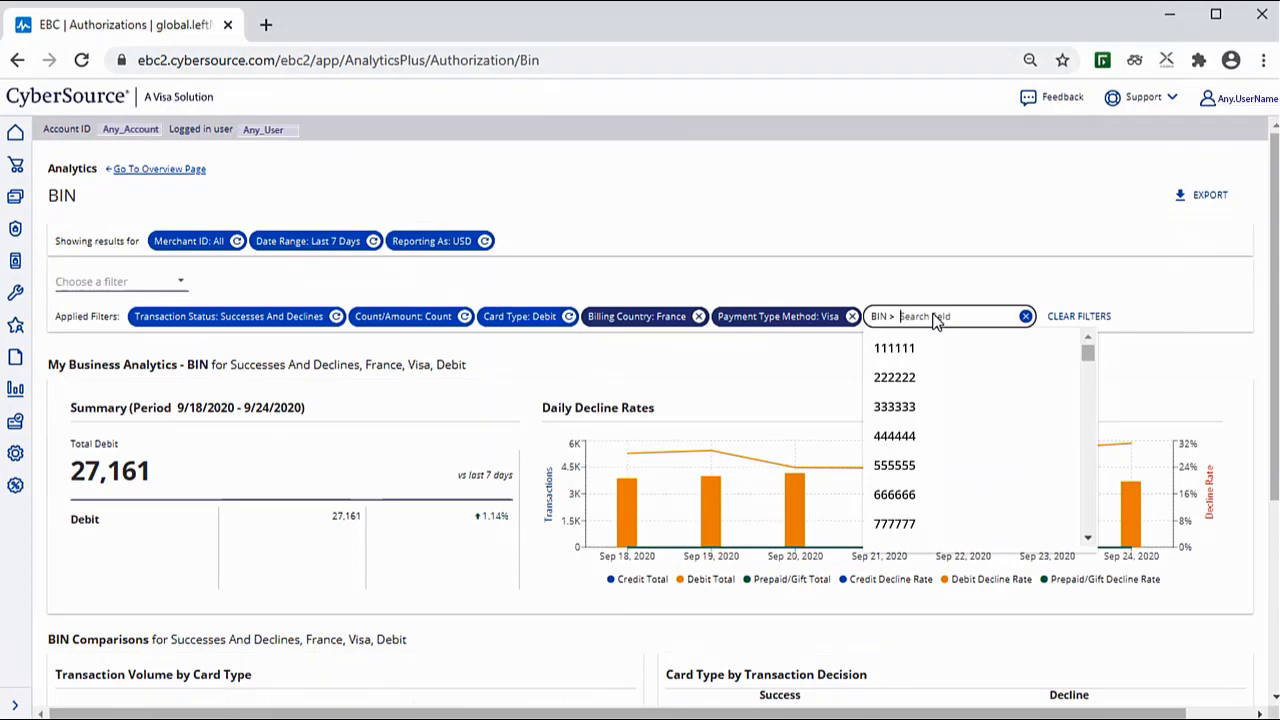